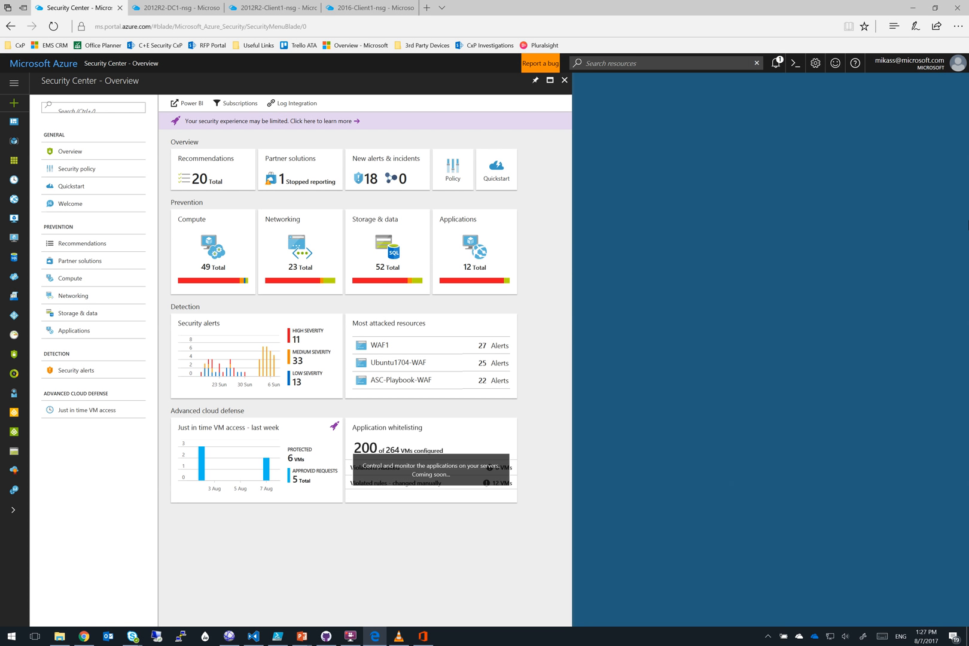
pyautogui.moveTo(616, 194)
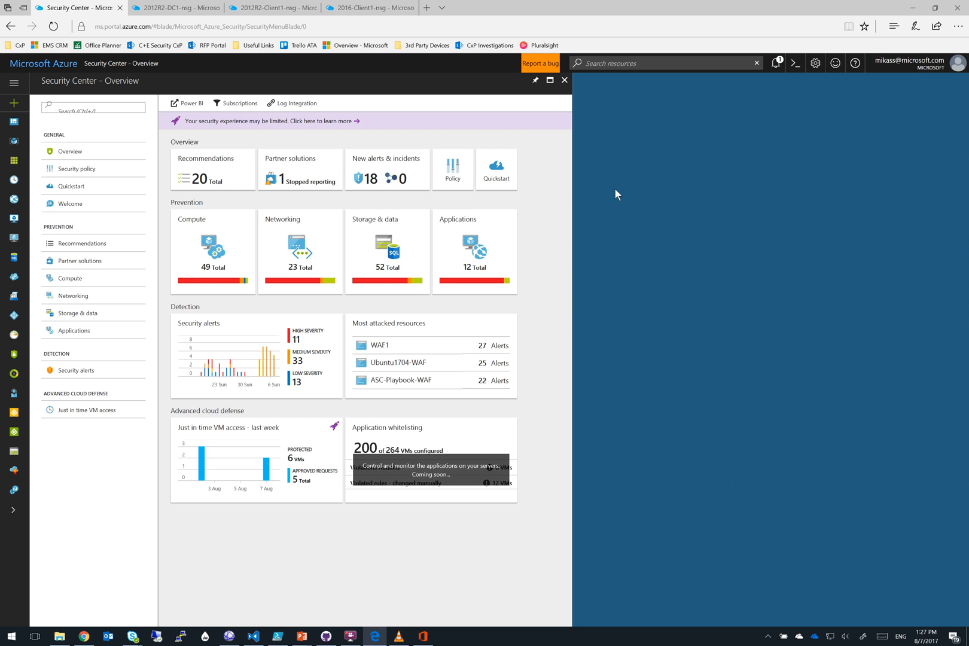
# - Bring up the security policy settings for the ASC DEMO subscription
pyautogui.click(452, 169)
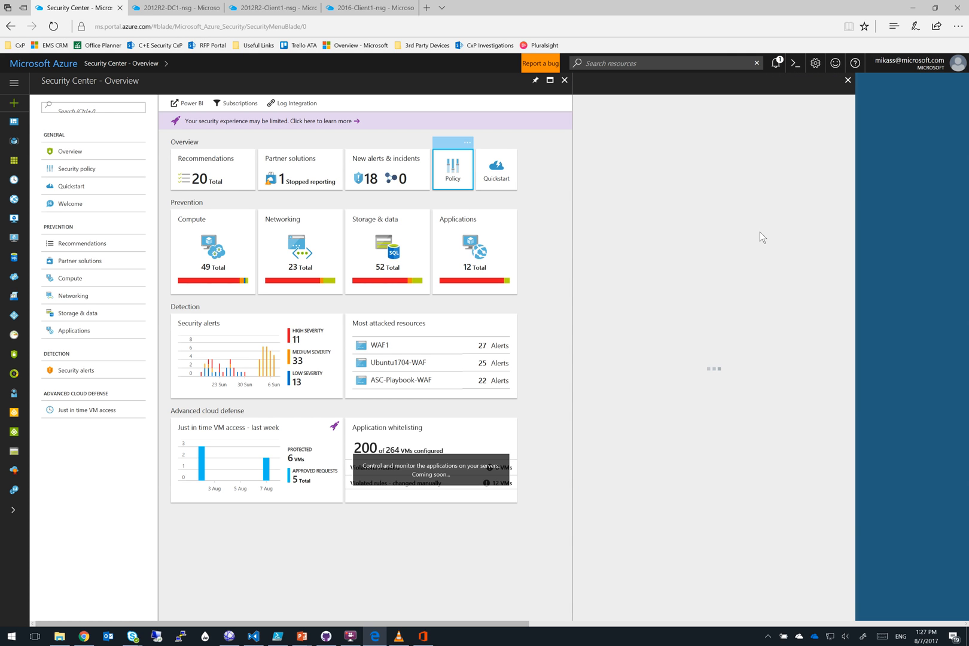
pyautogui.click(452, 169)
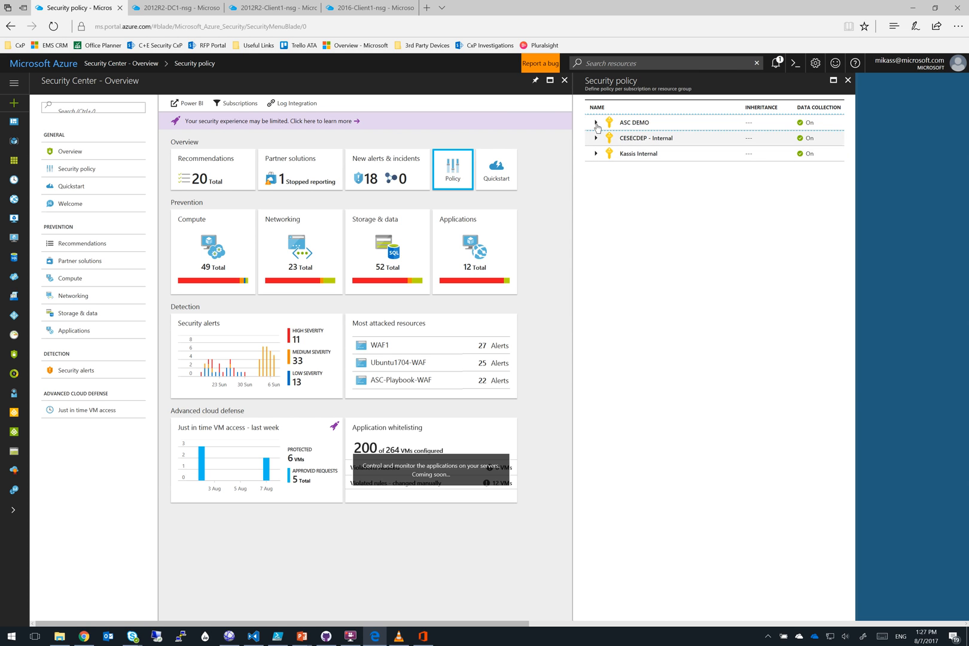
pyautogui.click(594, 122)
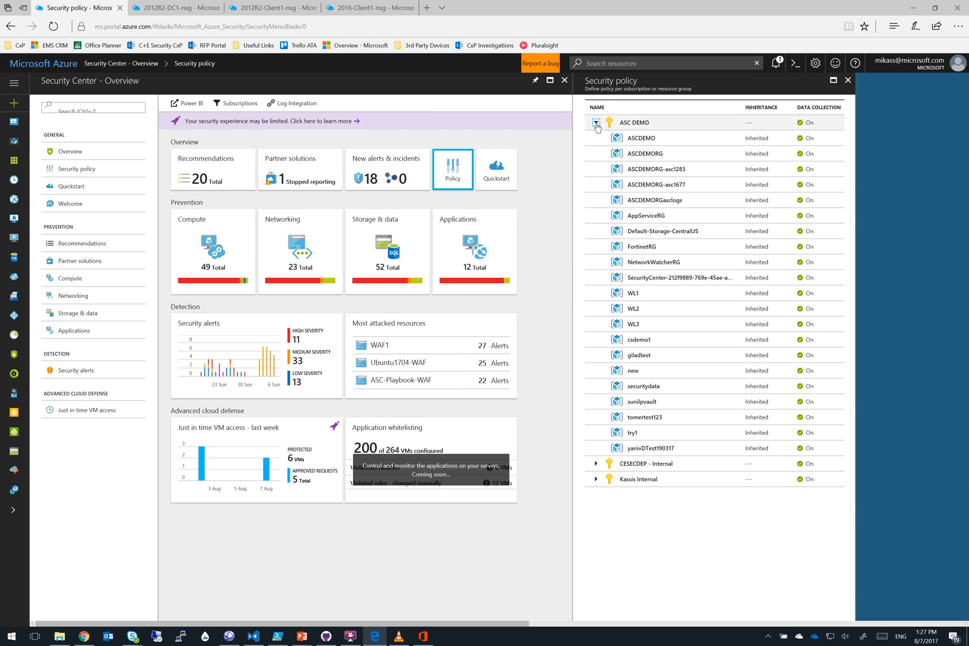
pyautogui.moveTo(647, 359)
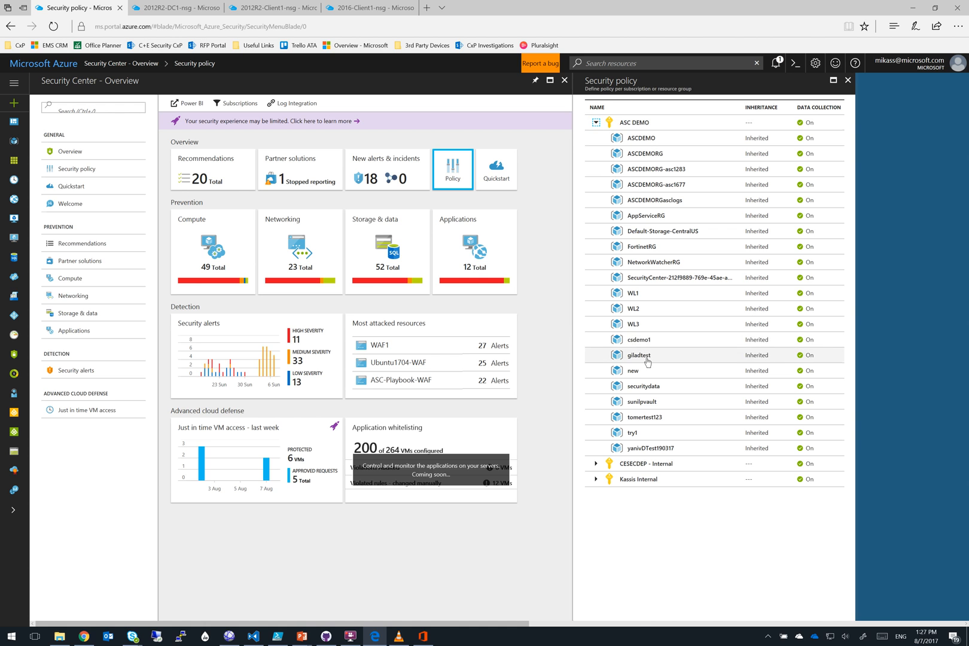
pyautogui.click(633, 122)
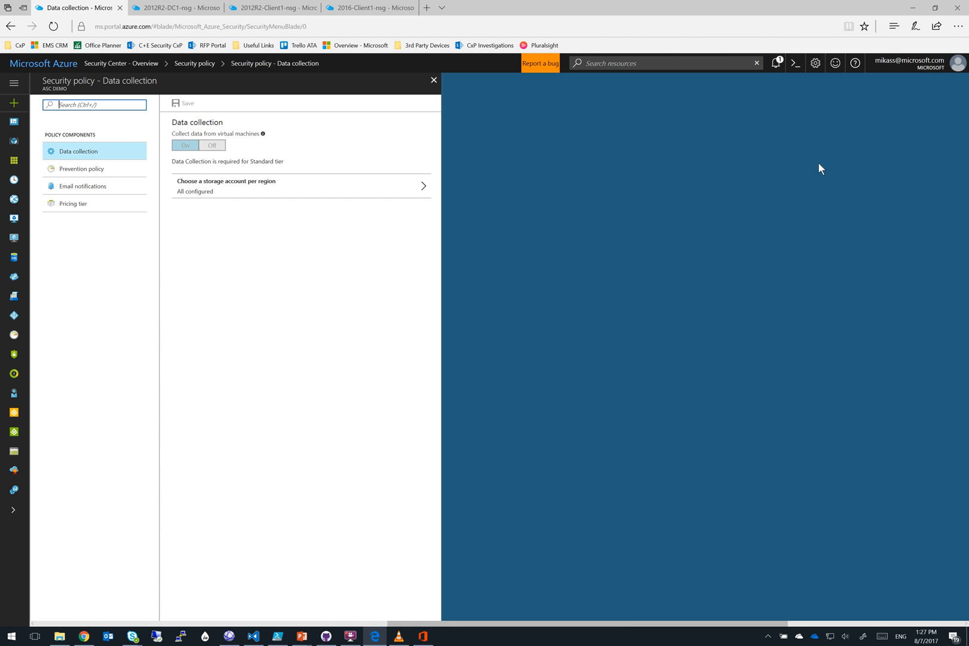
# - Review the data collection and prevention policy components of ASC DEMO
pyautogui.click(81, 168)
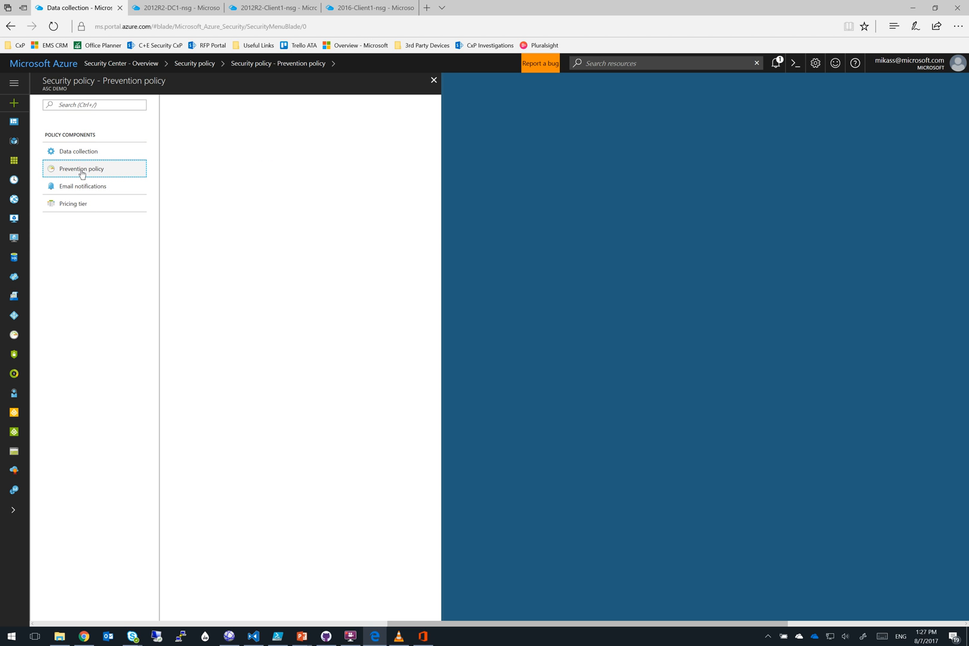
pyautogui.click(81, 169)
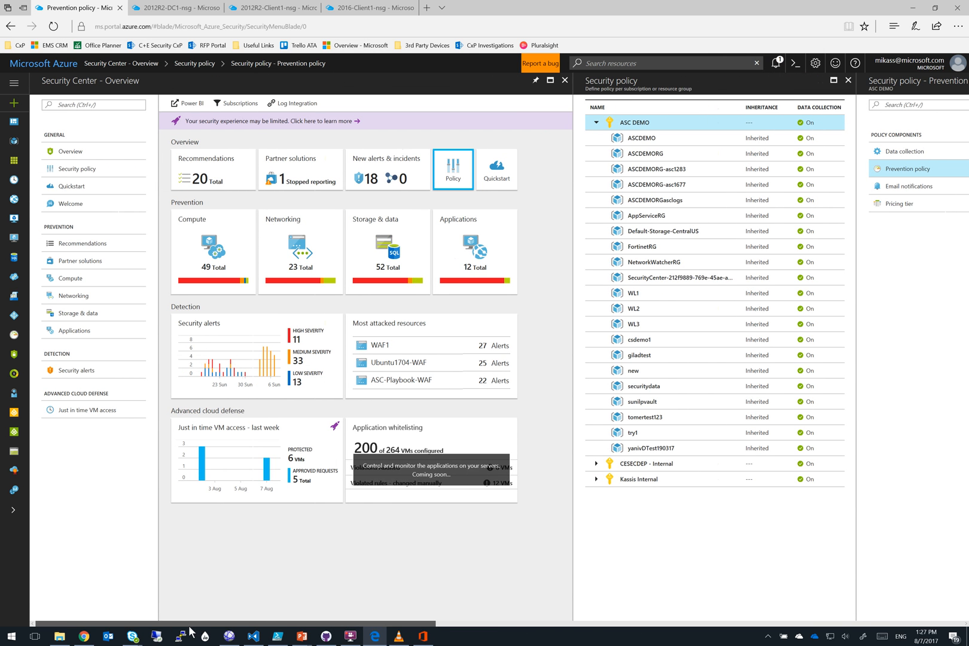
pyautogui.moveTo(306, 433)
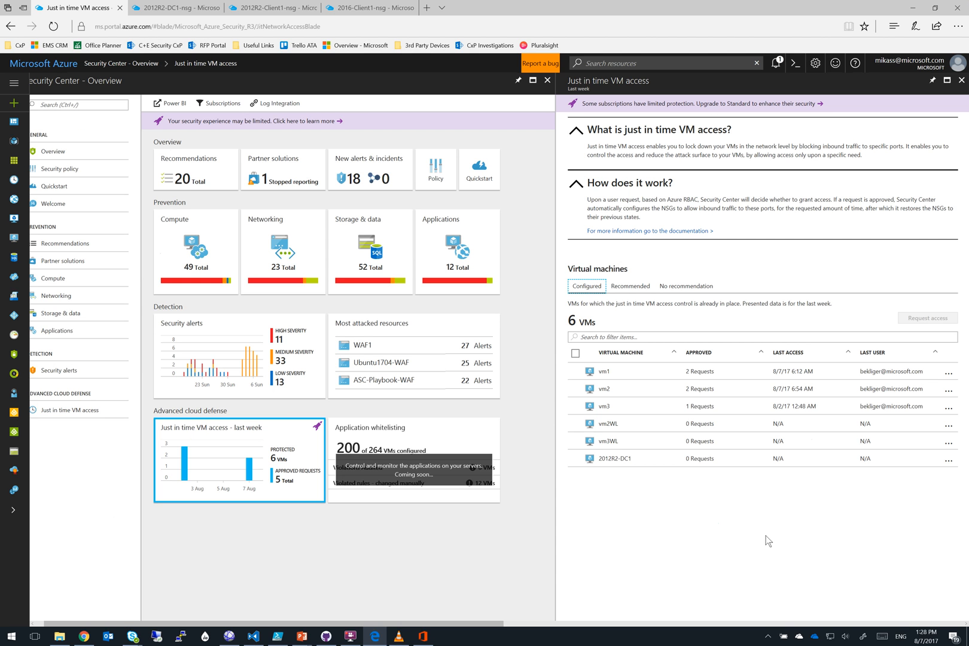
pyautogui.moveTo(958, 493)
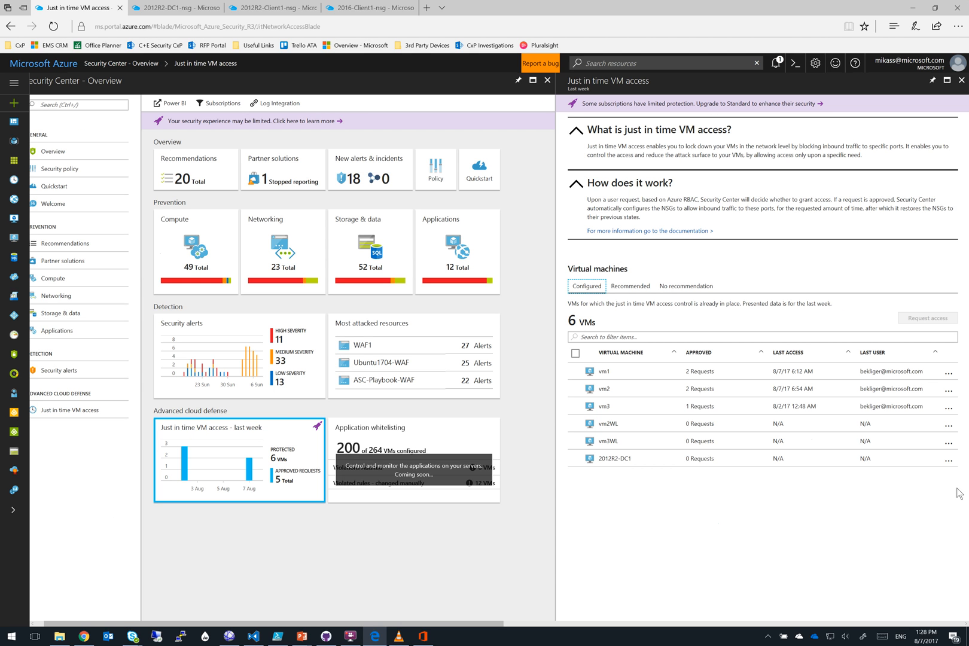
# - Start a new just-in-time rule on 2012R2-DC1 for port 25 over TCP
pyautogui.click(950, 458)
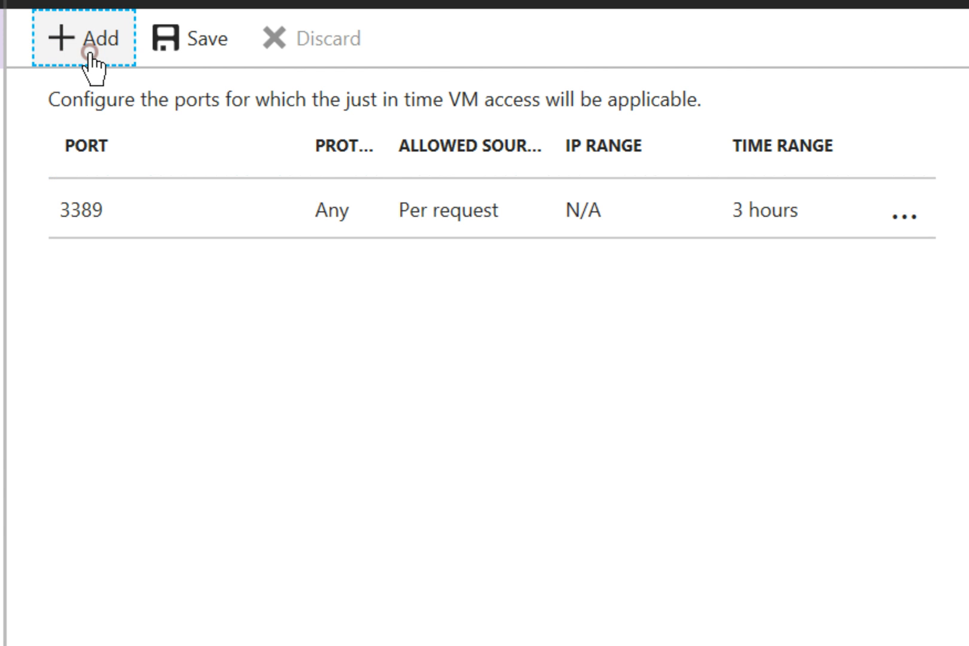
pyautogui.click(88, 38)
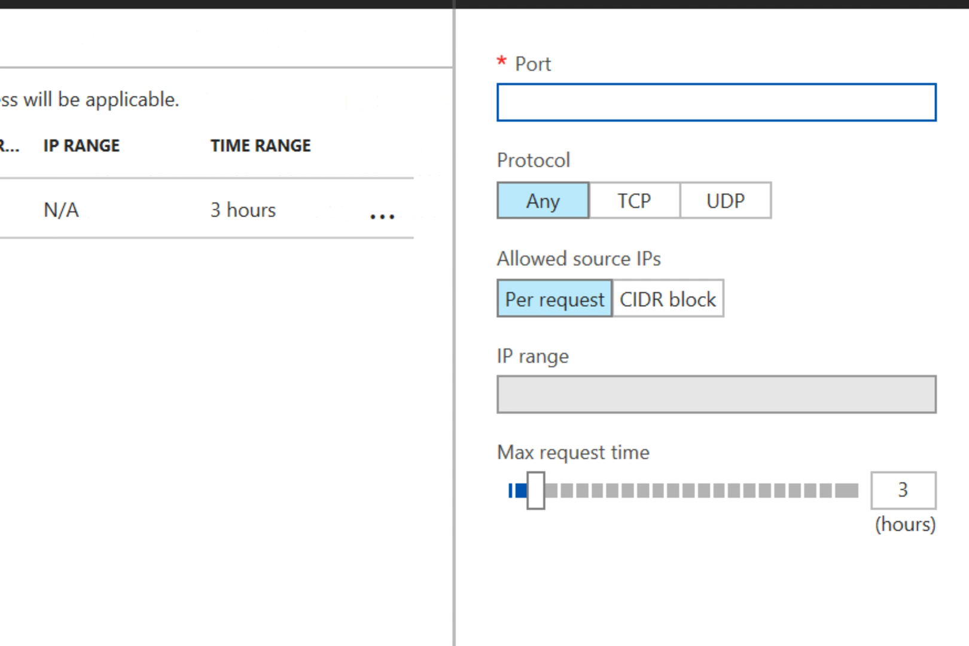
pyautogui.write('25')
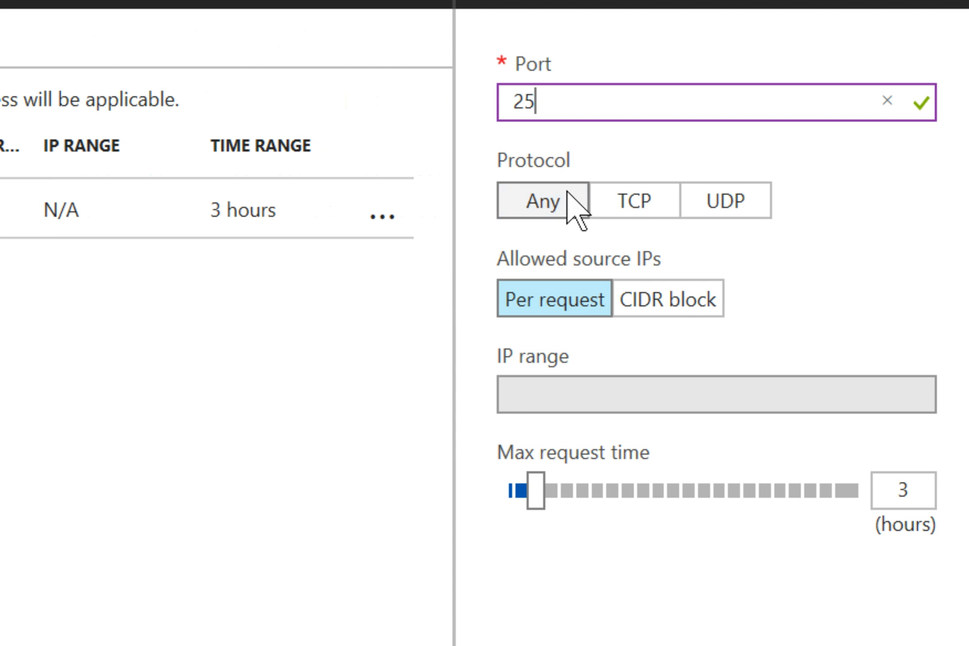
pyautogui.click(632, 199)
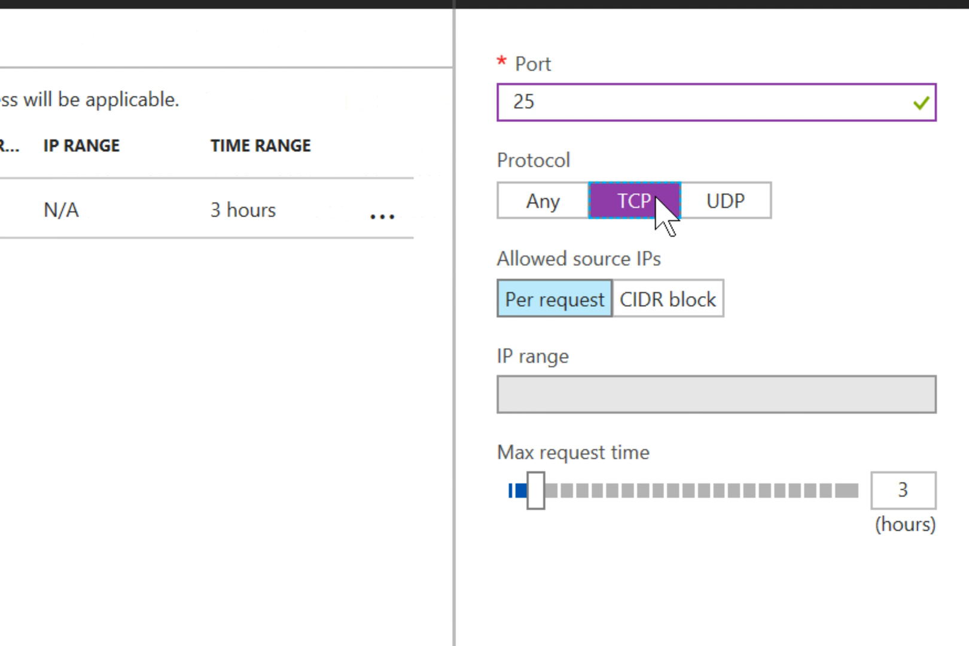
pyautogui.moveTo(666, 300)
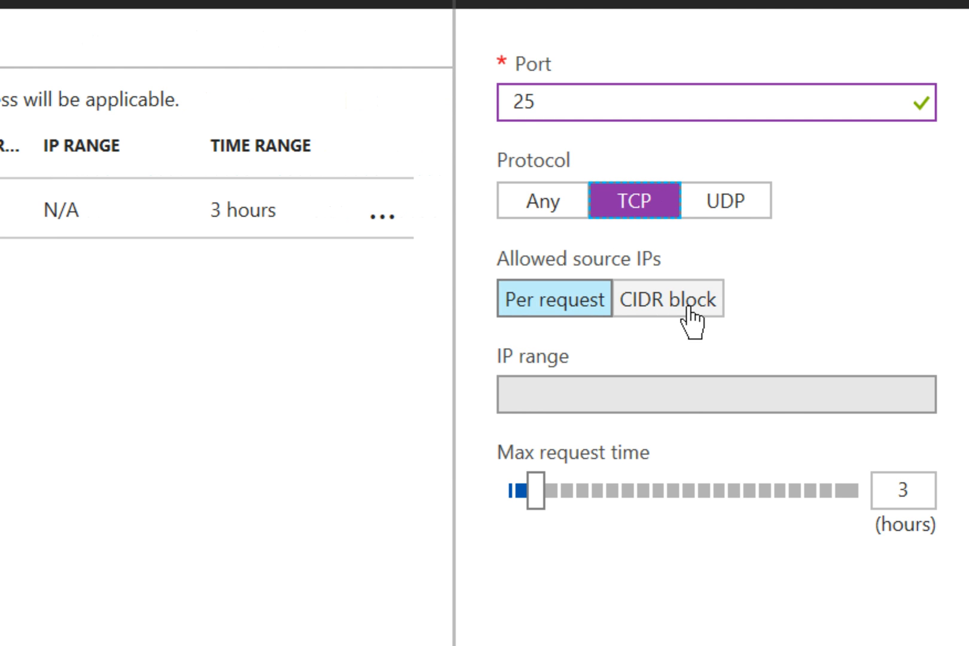
# - Restrict the port 25 rule to CIDR 192.168.0.0/16 and confirm it
pyautogui.click(667, 299)
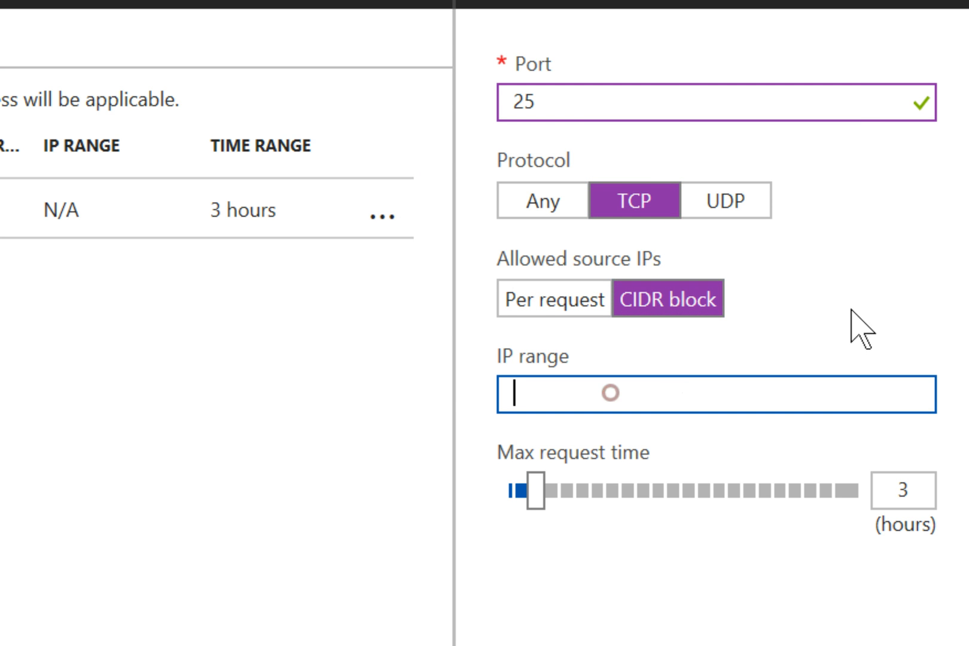
pyautogui.write('1')
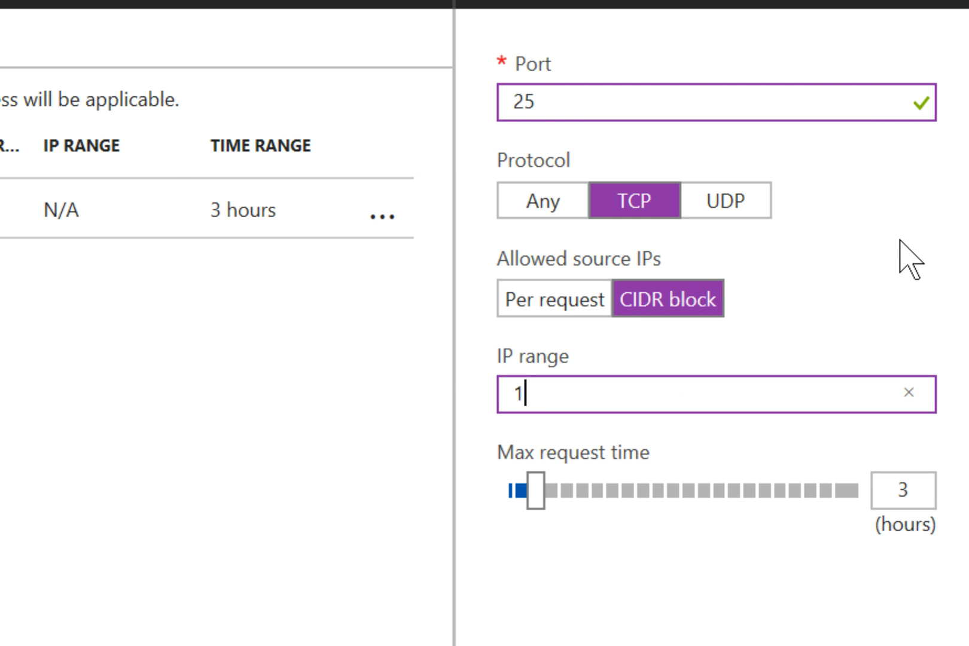
pyautogui.write('92')
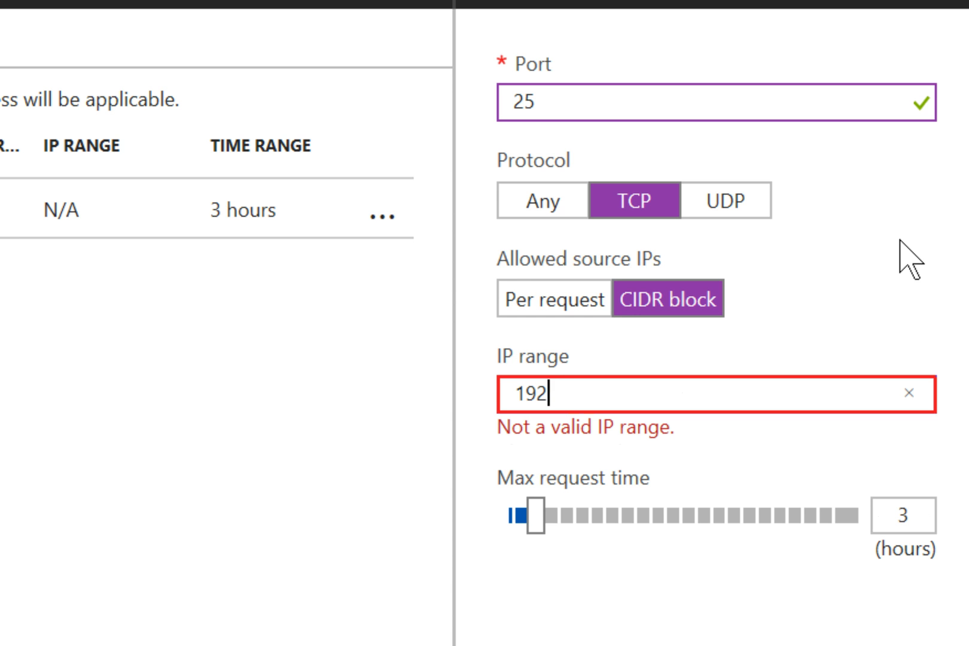
pyautogui.write('.168.0.0/2')
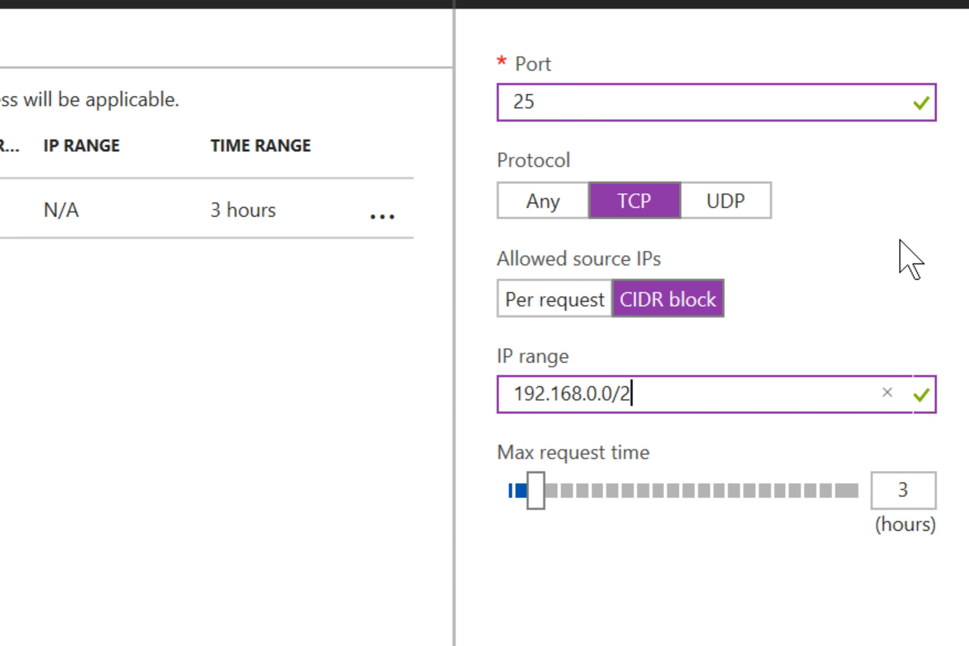
pyautogui.write('6')
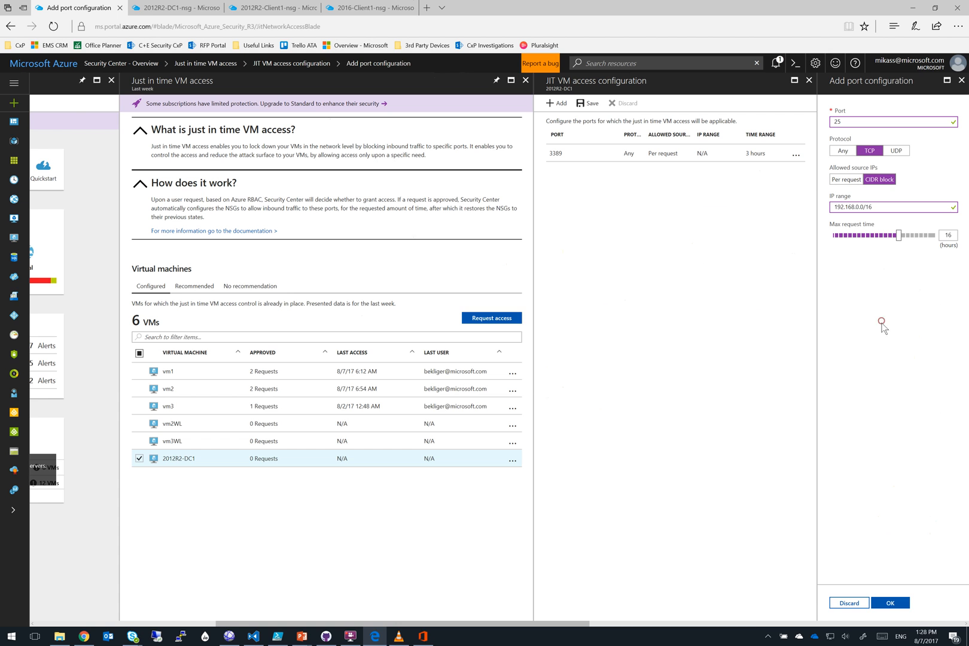
pyautogui.click(889, 603)
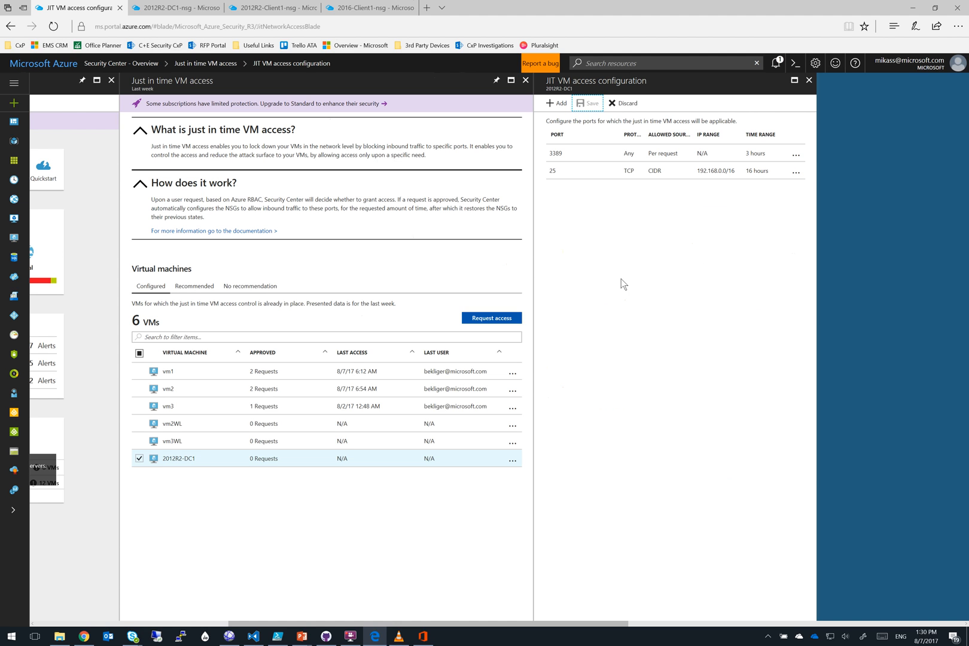
# - Save the just-in-time port configuration and switch to the 2012R2-DC1-nsg page
pyautogui.click(808, 80)
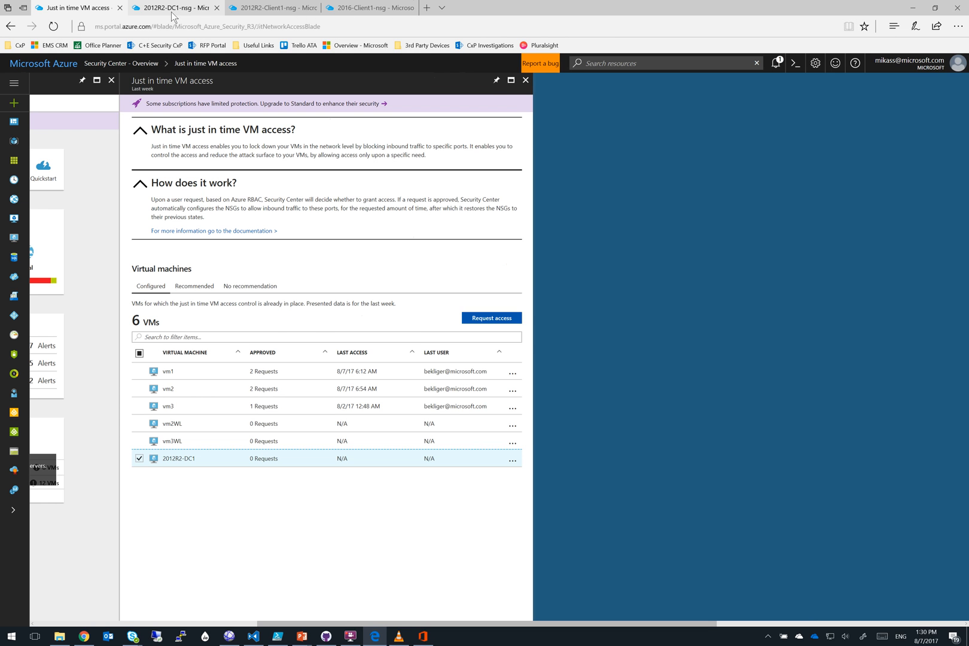
pyautogui.click(173, 8)
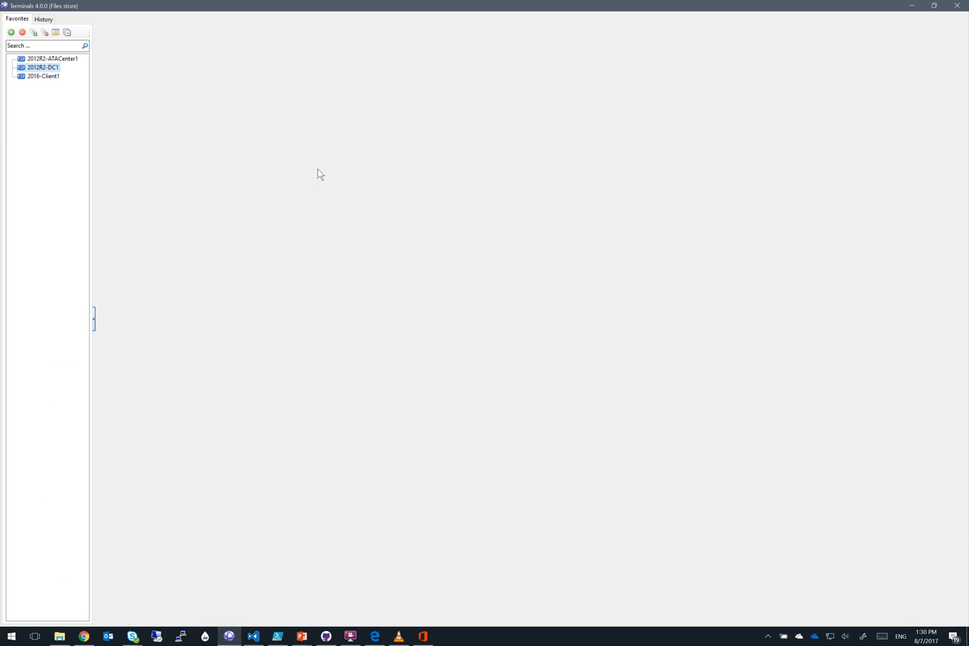
pyautogui.moveTo(902, 25)
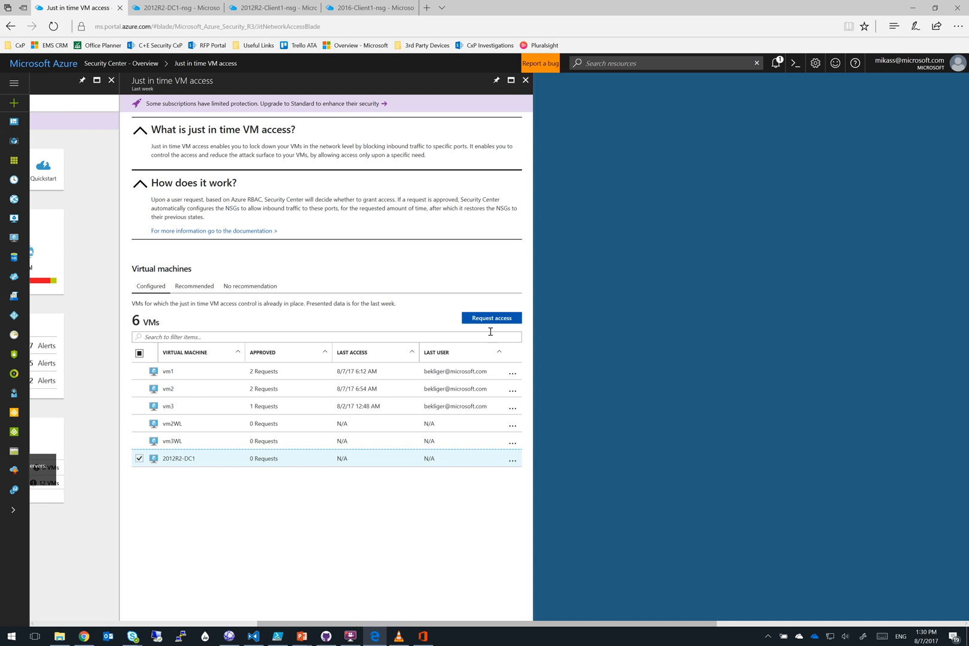
# - Request access to 2012R2-DC1 with port 3389 limited to the 192.168.0.0/16 range
pyautogui.click(492, 319)
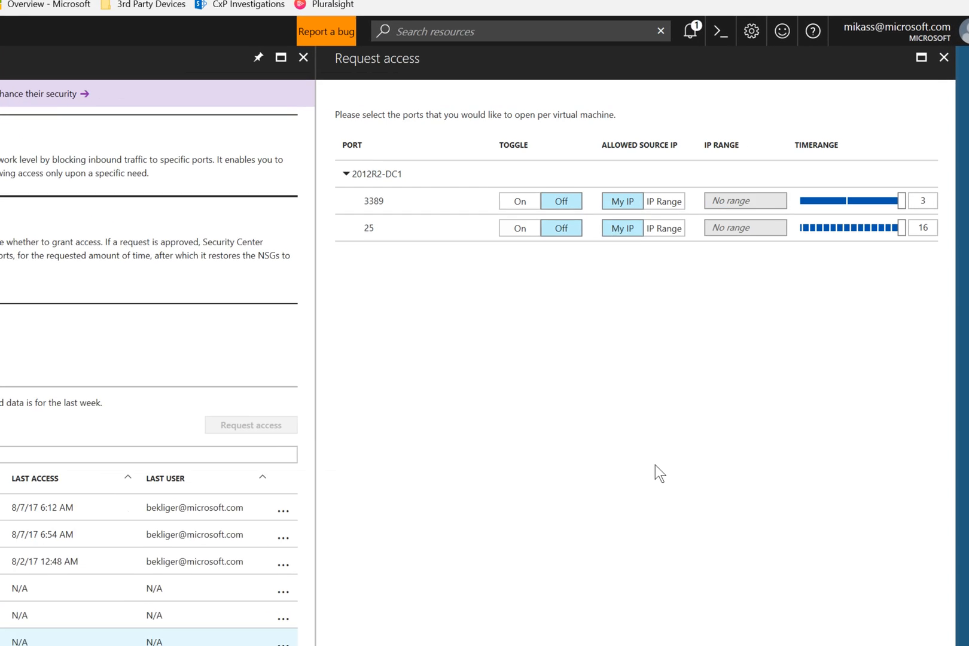
pyautogui.click(920, 57)
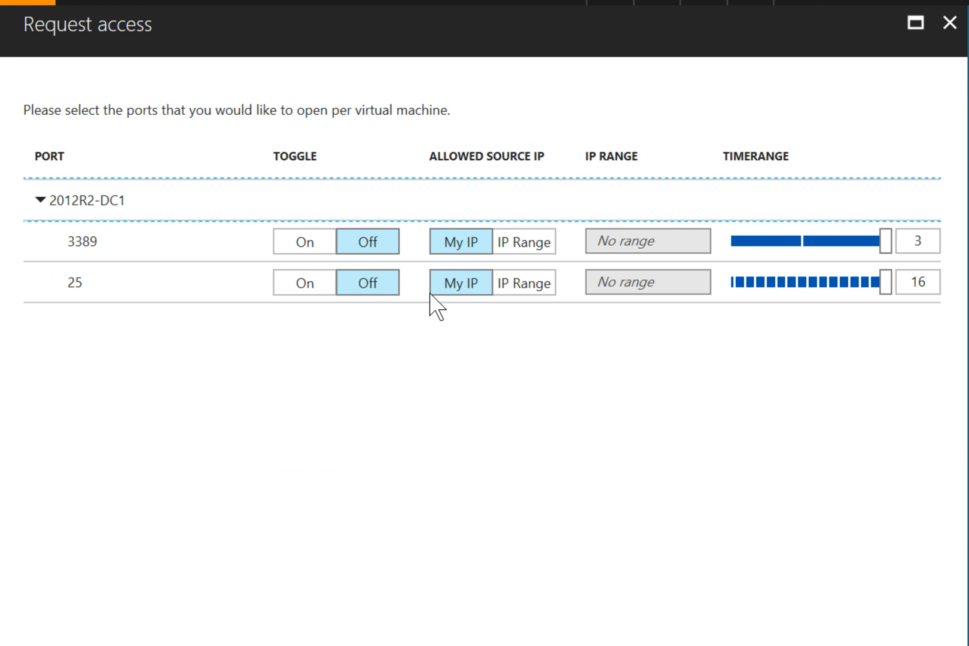
pyautogui.moveTo(754, 256)
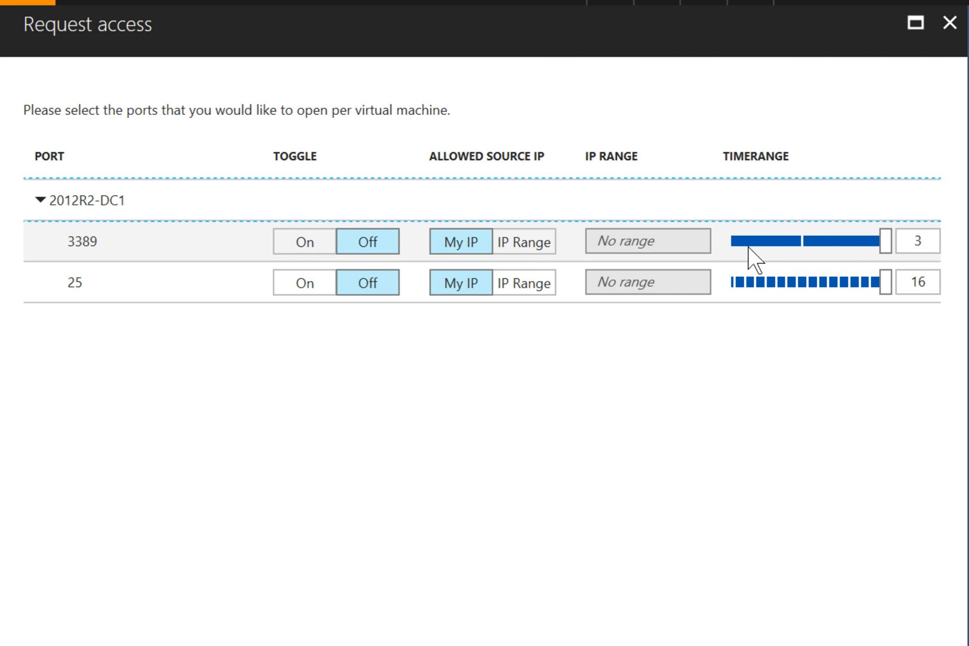
pyautogui.click(524, 240)
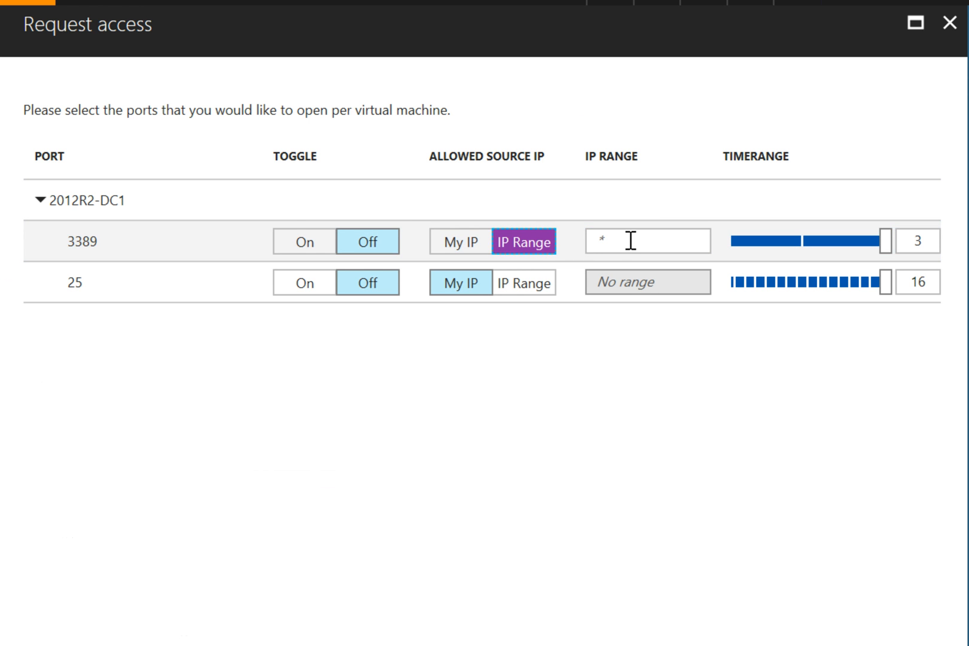
pyautogui.click(647, 240)
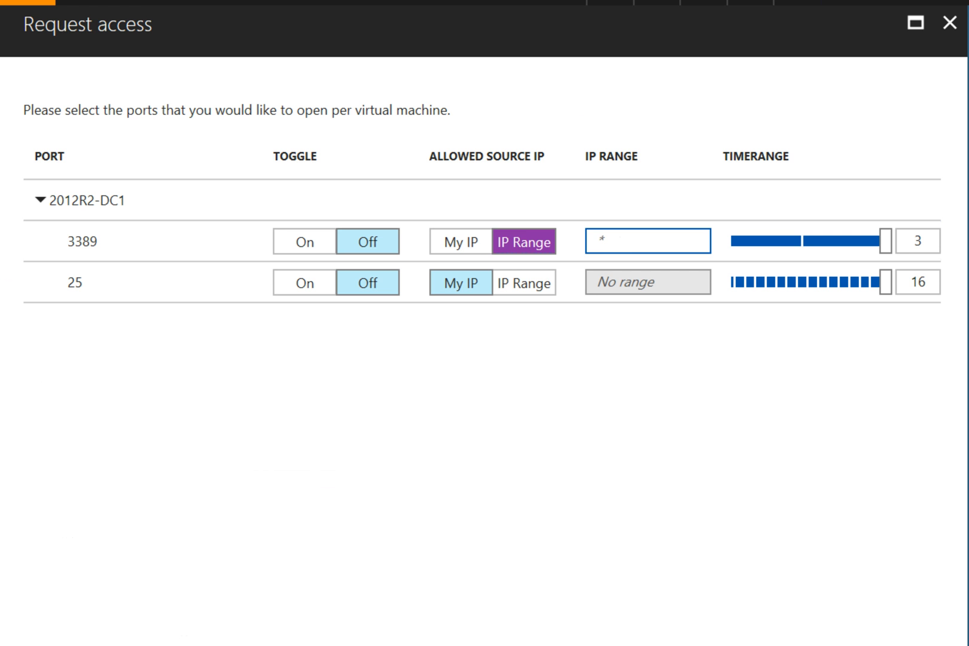
pyautogui.click(646, 240)
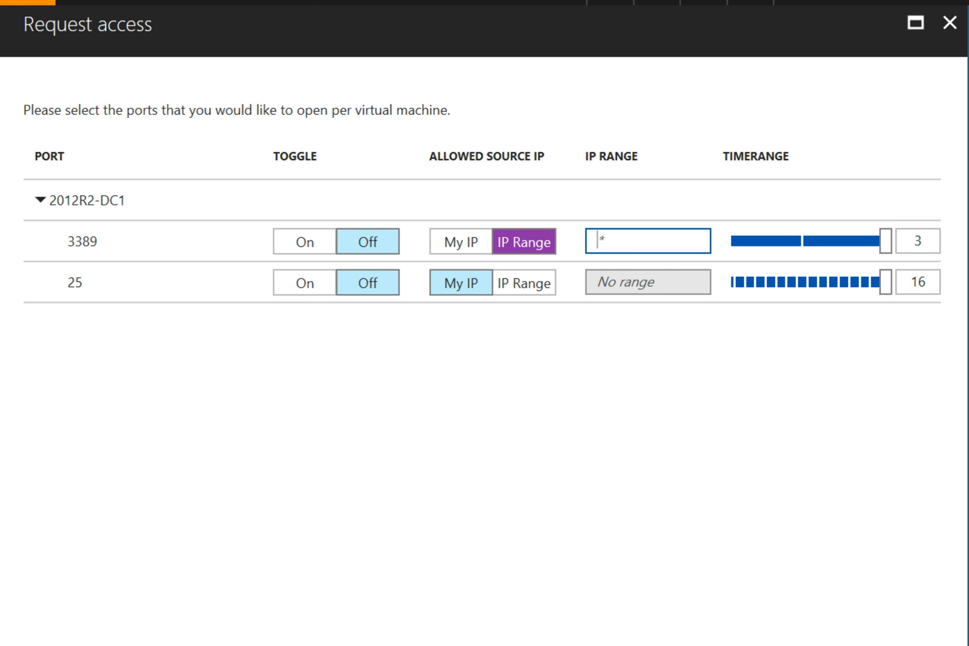
pyautogui.write('192.168')
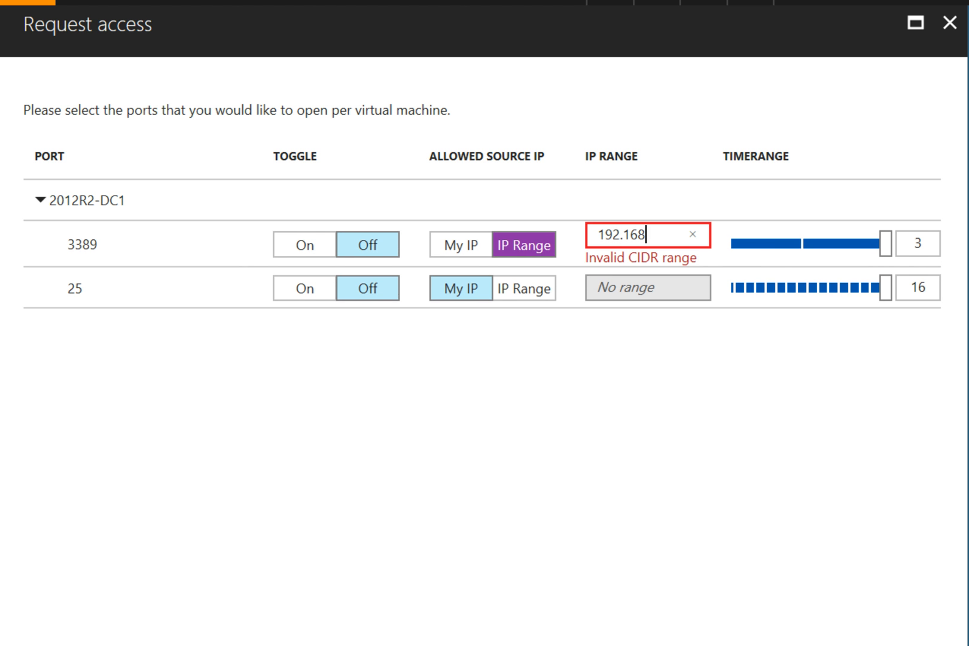
pyautogui.write('.0.0/')
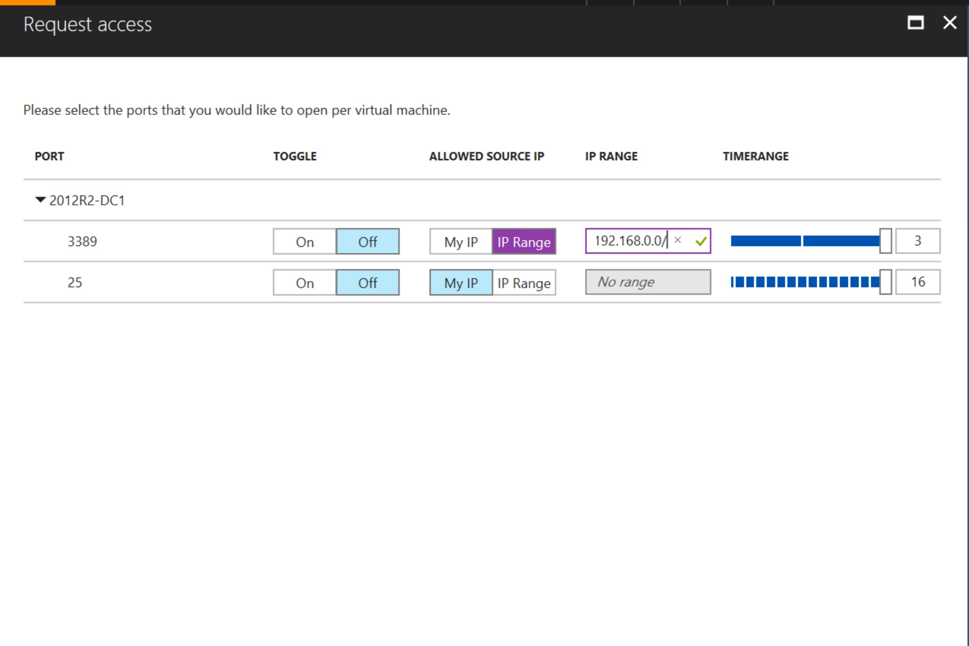
pyautogui.write('16')
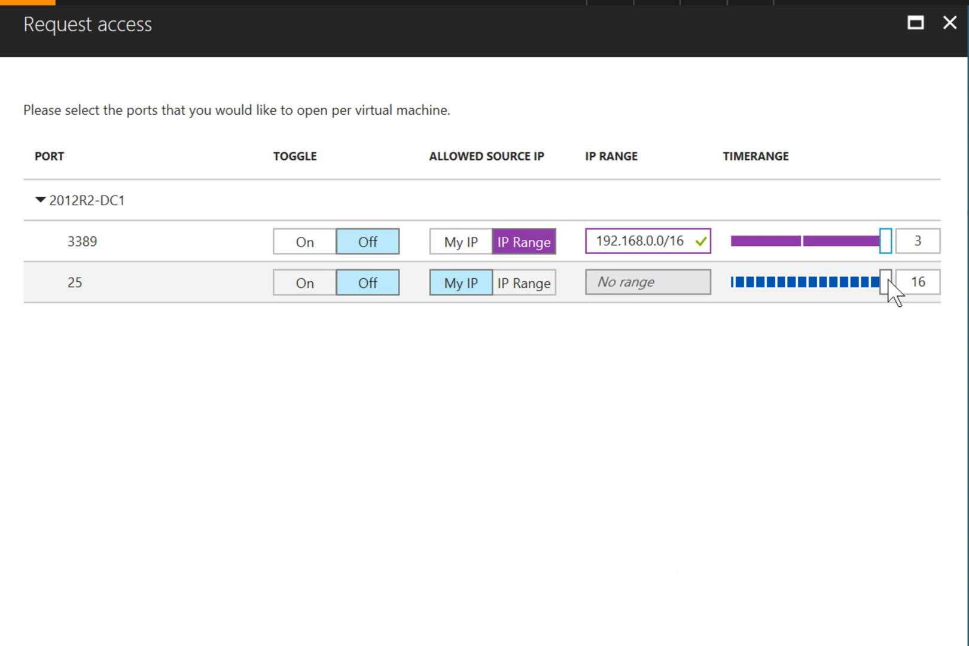
# - Turn on port 3389 and submit the access request
pyautogui.click(459, 241)
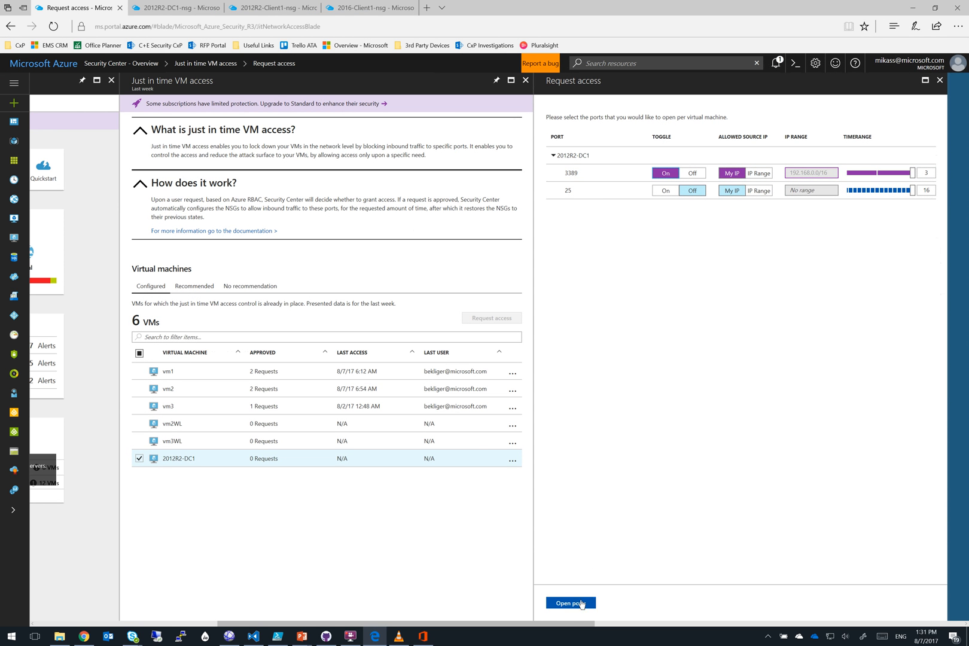
pyautogui.click(569, 602)
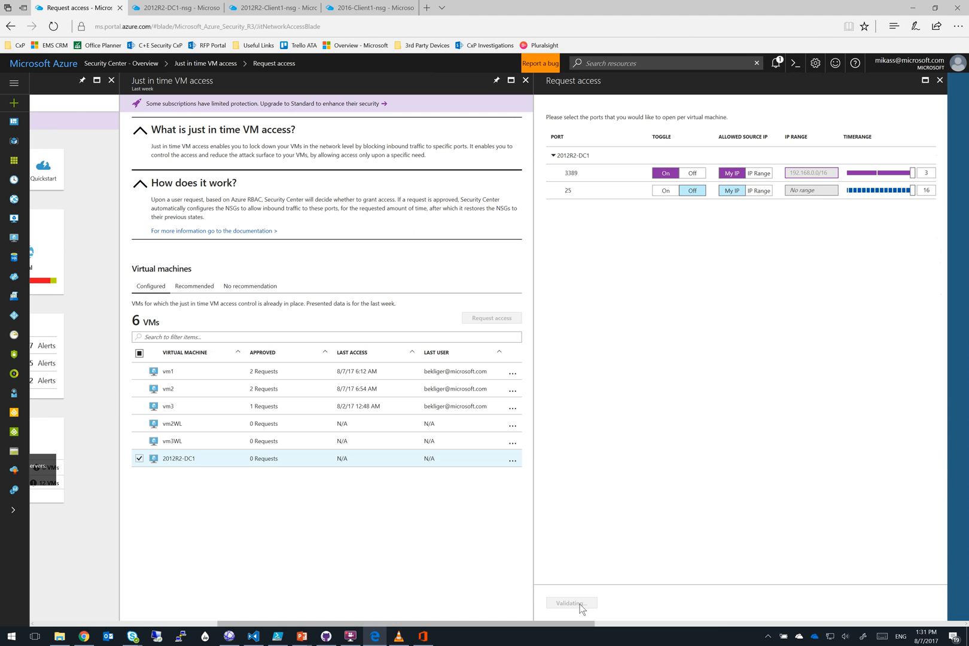
pyautogui.click(570, 603)
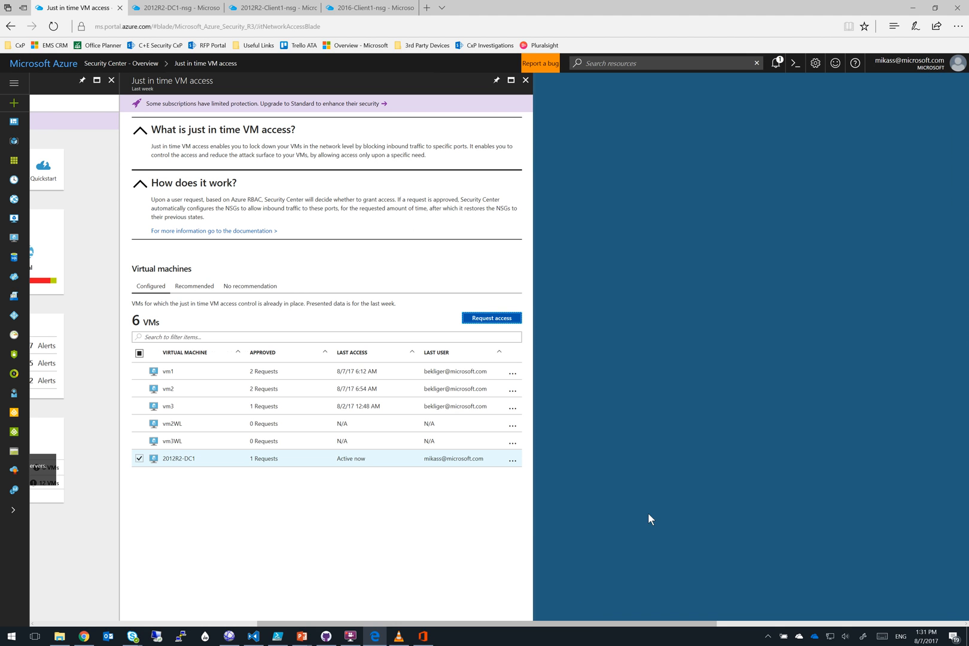
pyautogui.moveTo(232, 629)
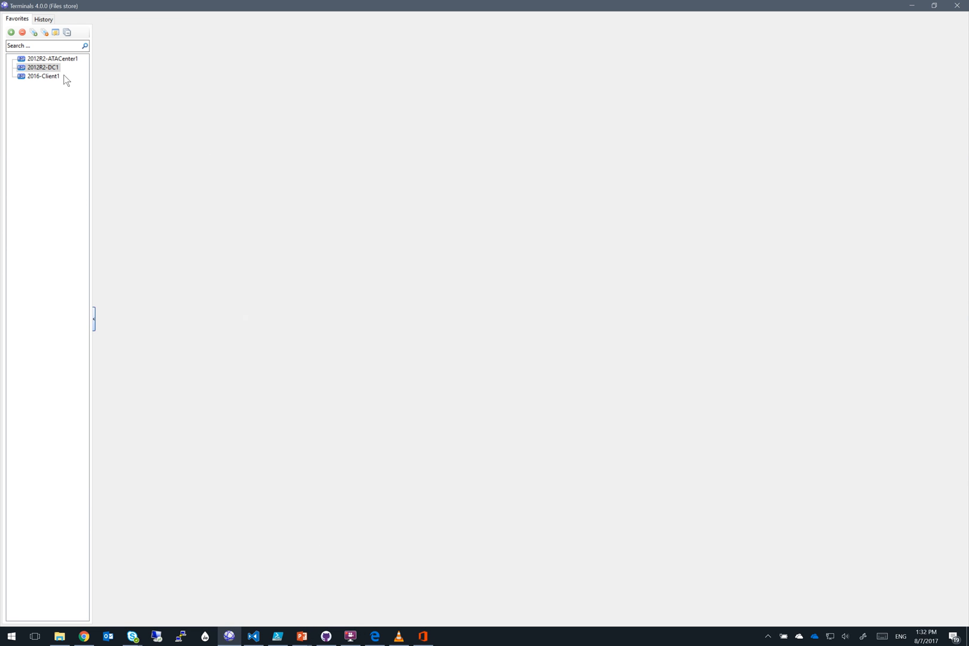
# - Connect to 2012R2-DC1 over RDP from the Terminals favorites
pyautogui.doubleClick(42, 67)
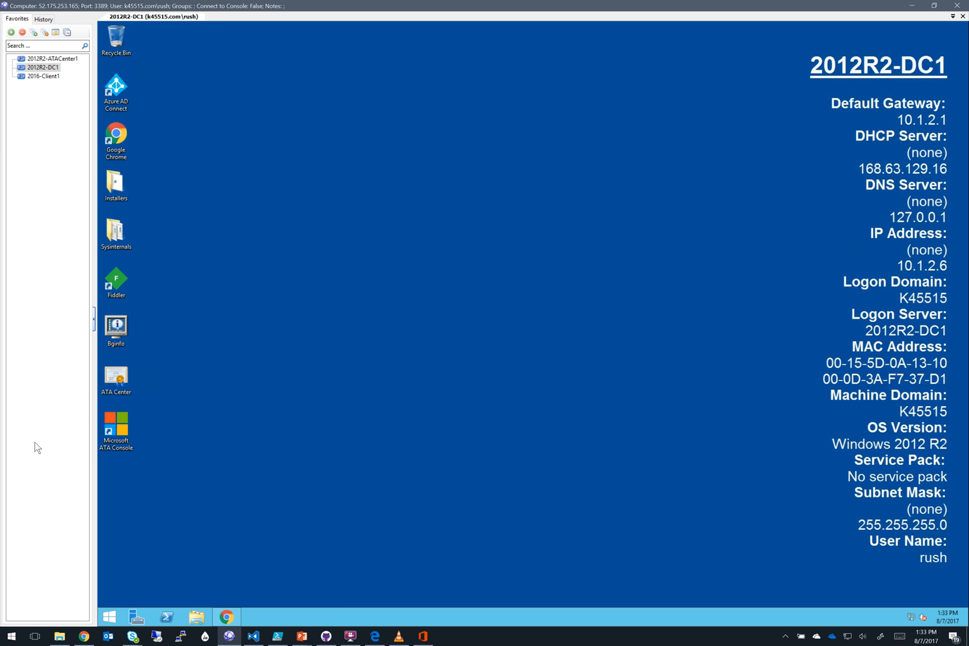
pyautogui.moveTo(220, 466)
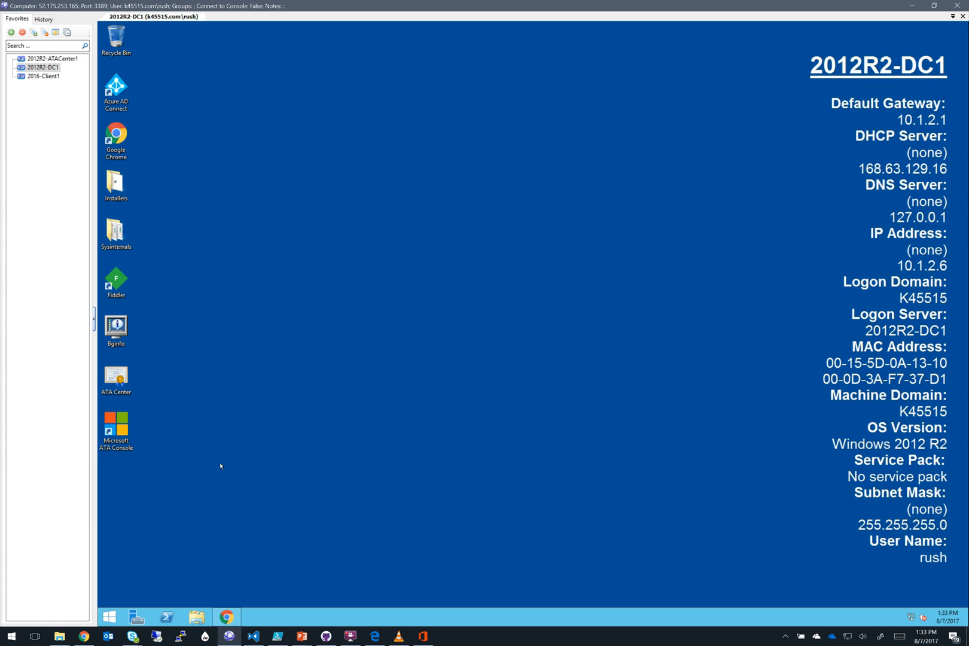
pyautogui.moveTo(263, 475)
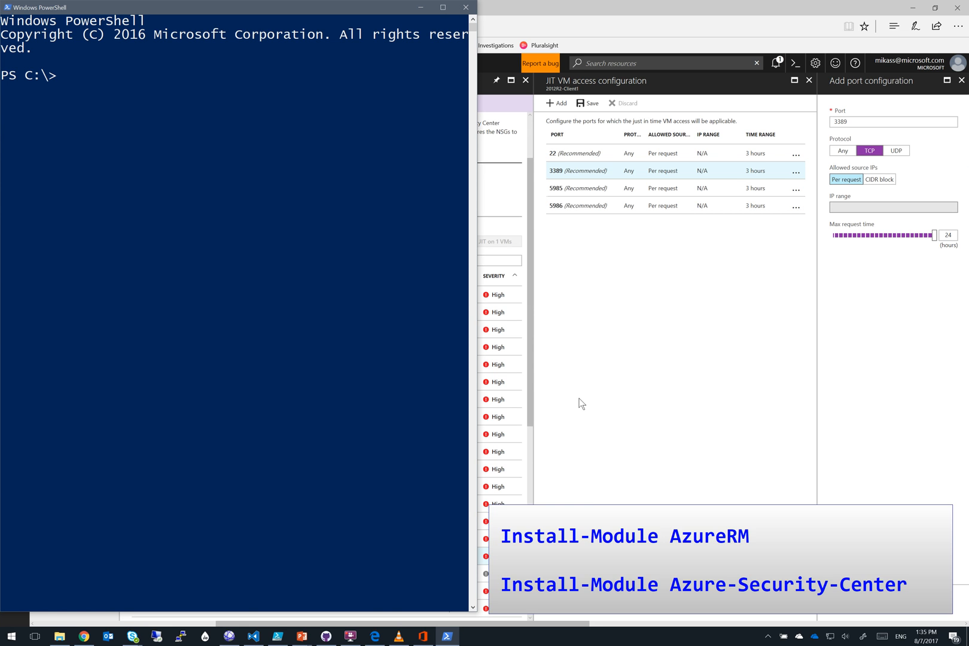
# - Sign the PowerShell session in to Azure with Login-AzureRmAccount using the smartcard certificate
pyautogui.write('login-azur')
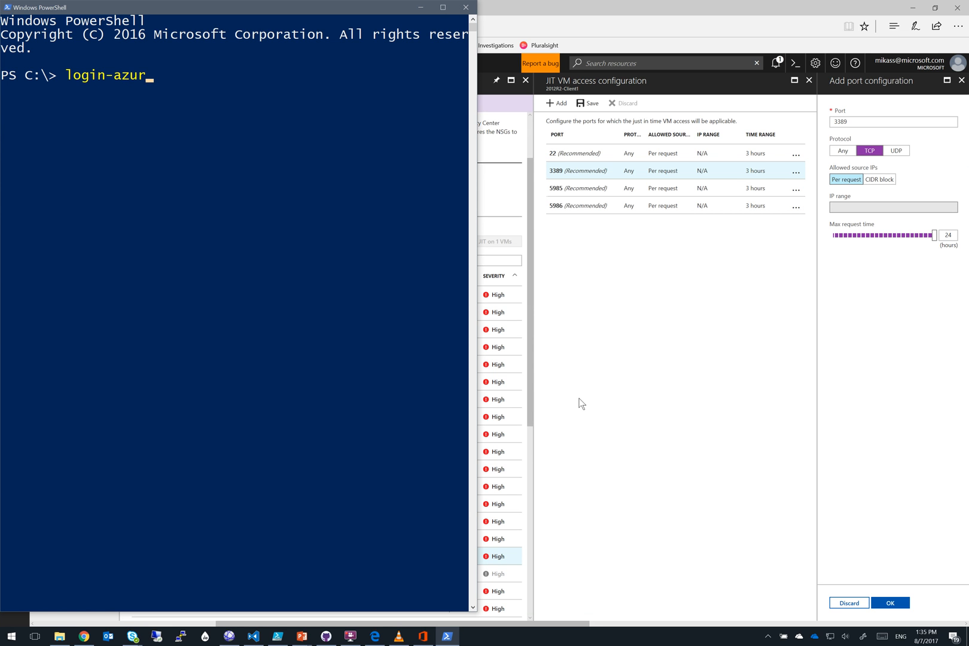
pyautogui.write('ermaccount')
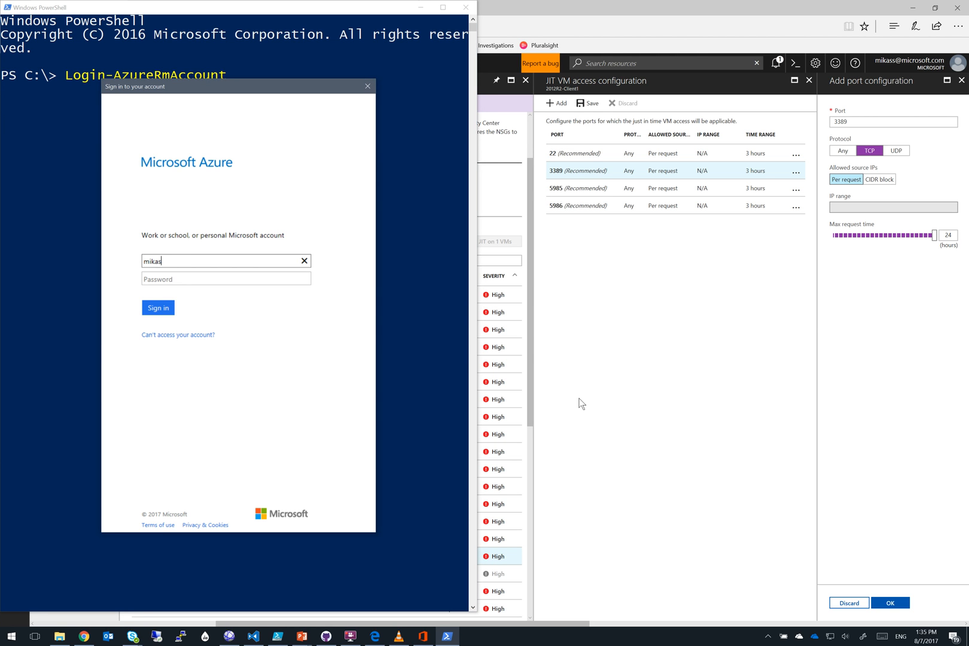
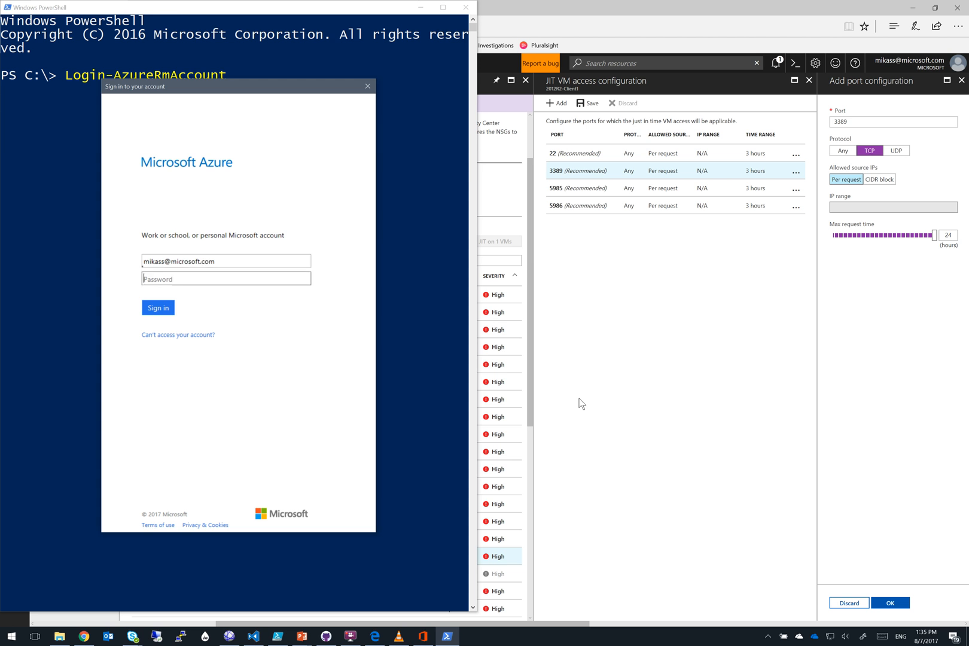
pyautogui.click(158, 307)
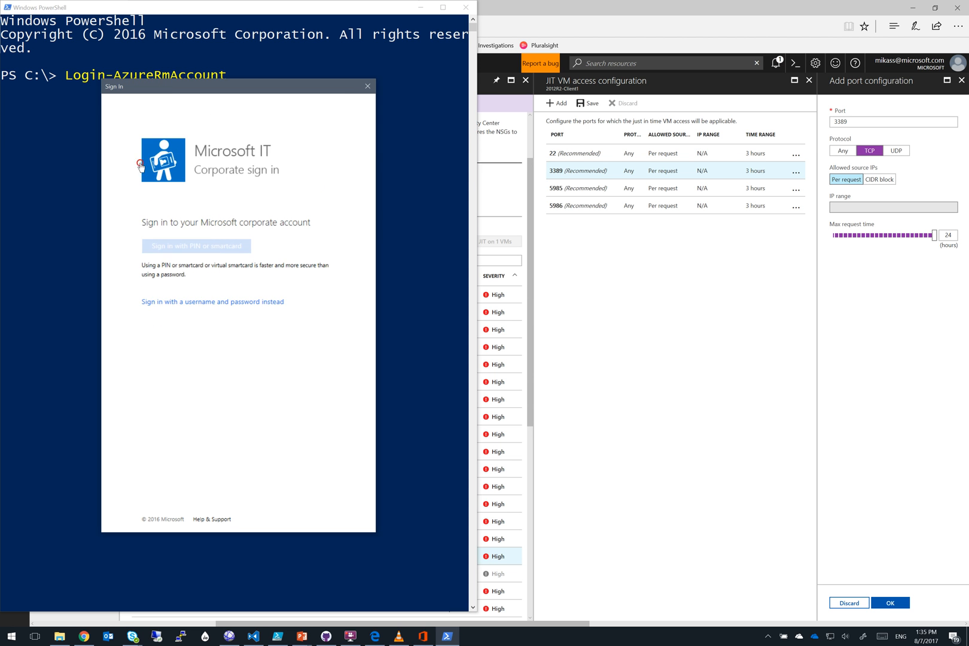
pyautogui.click(196, 246)
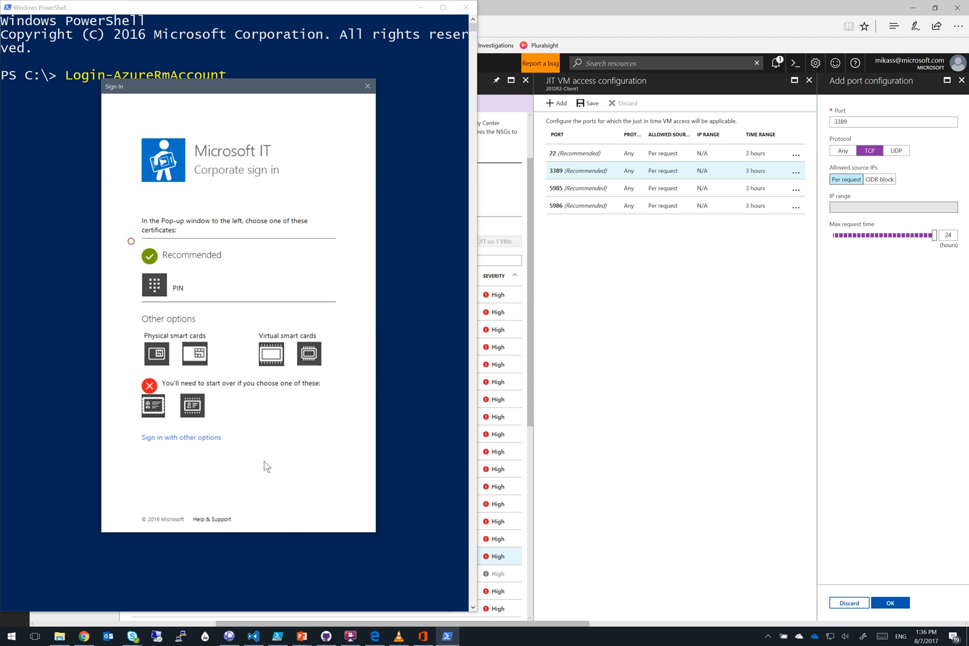
pyautogui.click(368, 86)
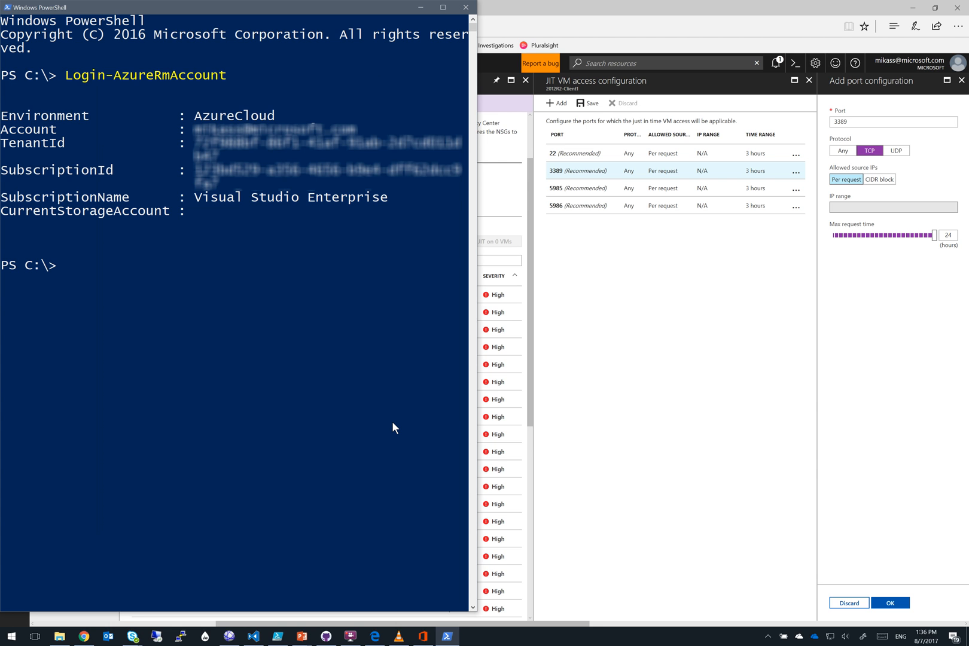
# - Point the session at the CESE subscription with Set-AzureRmContext -SubscriptionName
pyautogui.write('set-azurer')
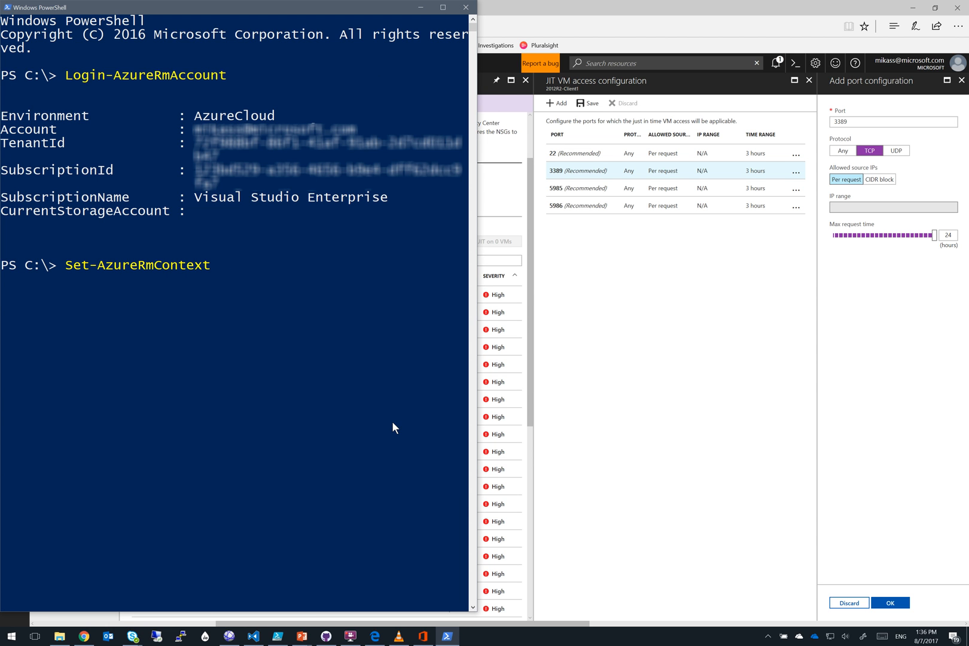
pyautogui.write('-SubscriptionName')
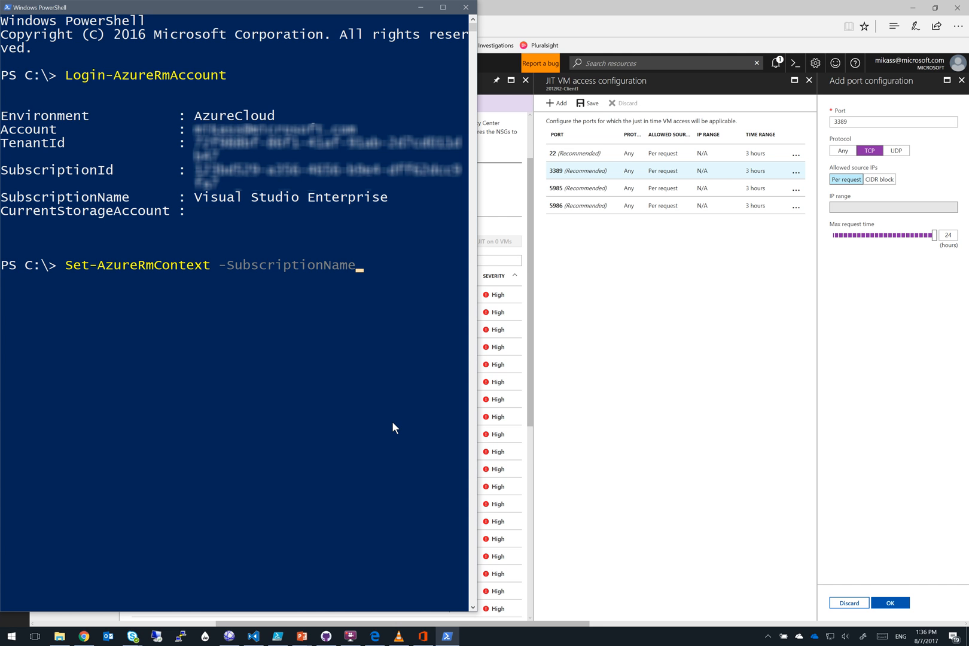
pyautogui.write("'CESE'")
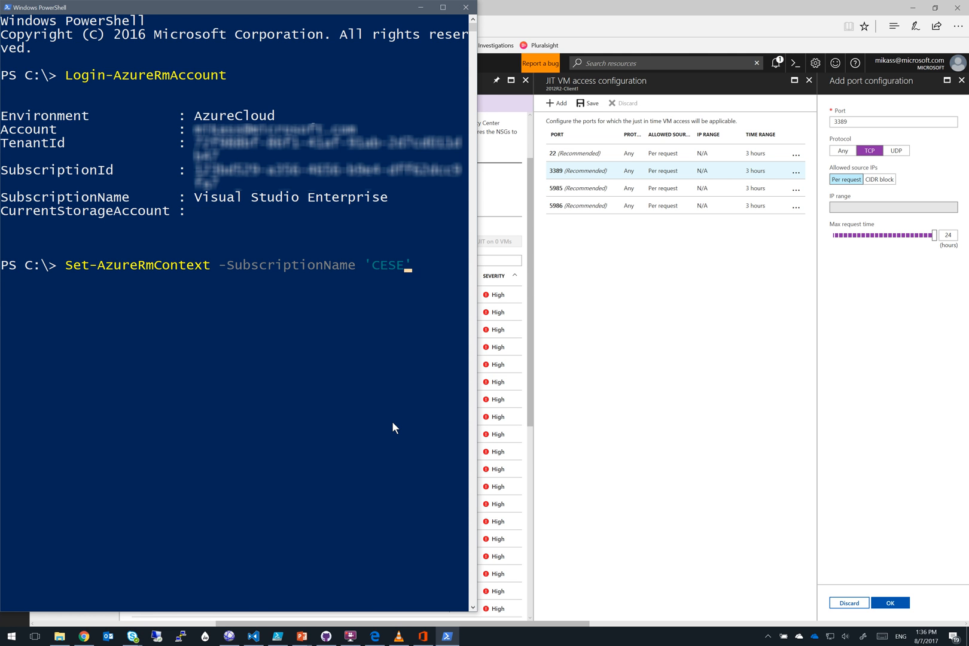
pyautogui.write('CDEP - I')
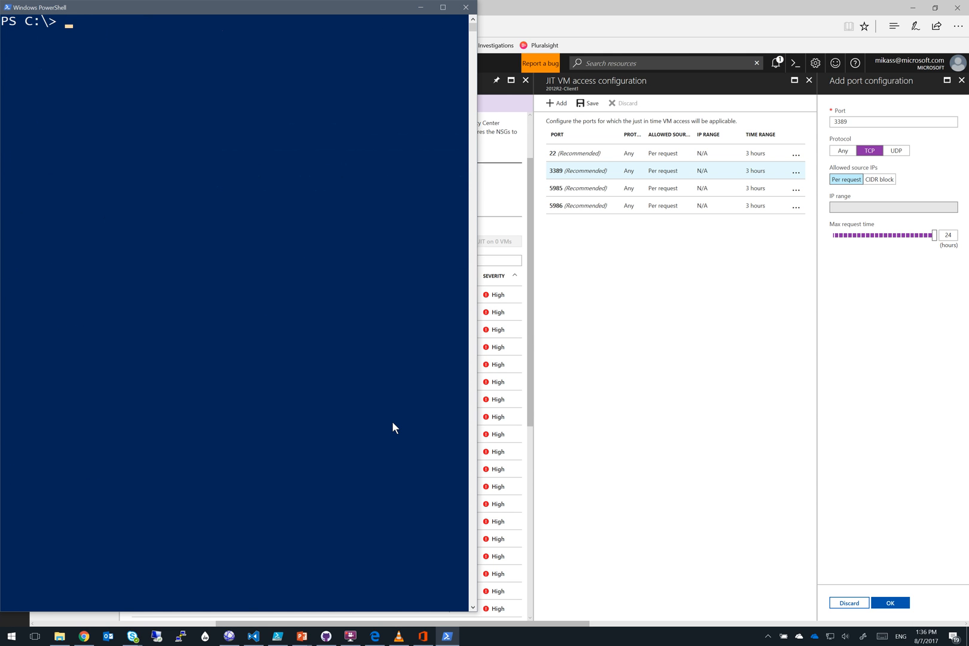
# - Compose Set-ASCJITAccessPolicy for VM 2012R2-Client1 in CxP-Mike, port 3389, protocol TCP
pyautogui.write('set-ascji')
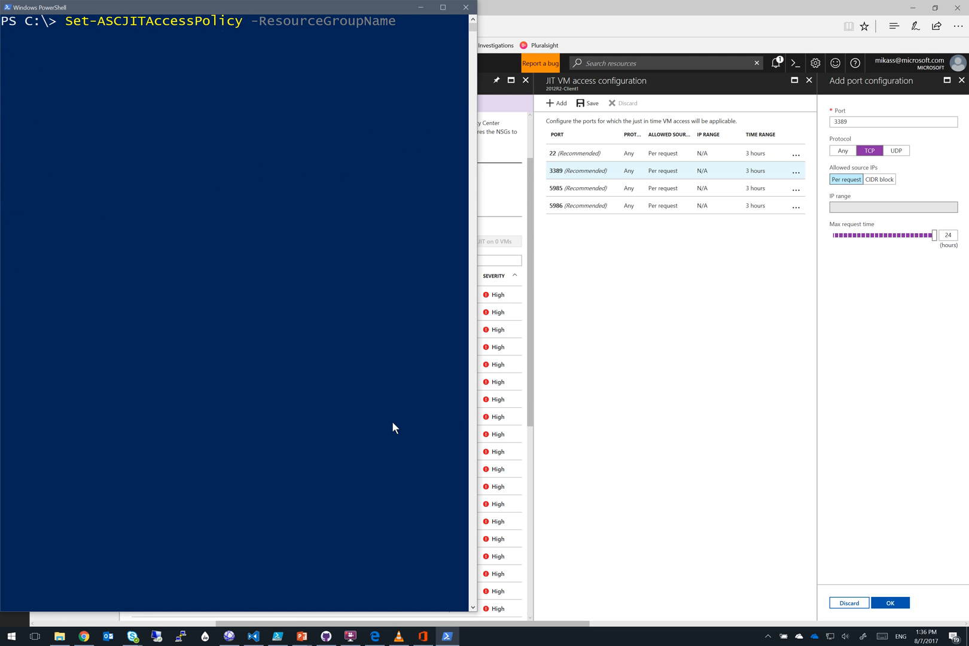
pyautogui.write('CxP-Mike')
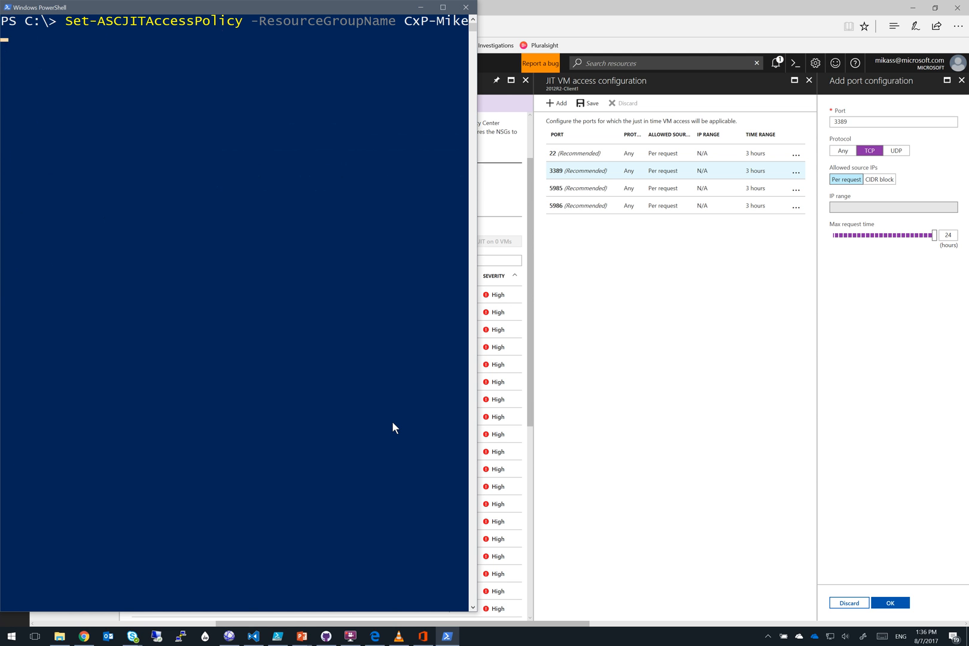
pyautogui.write('-VM')
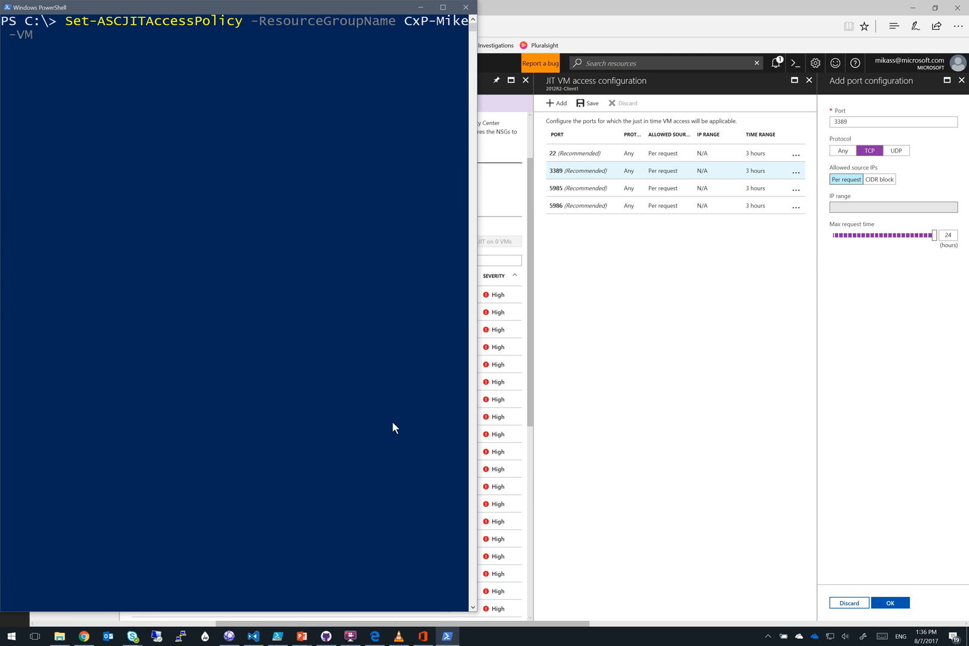
pyautogui.write('2012R2')
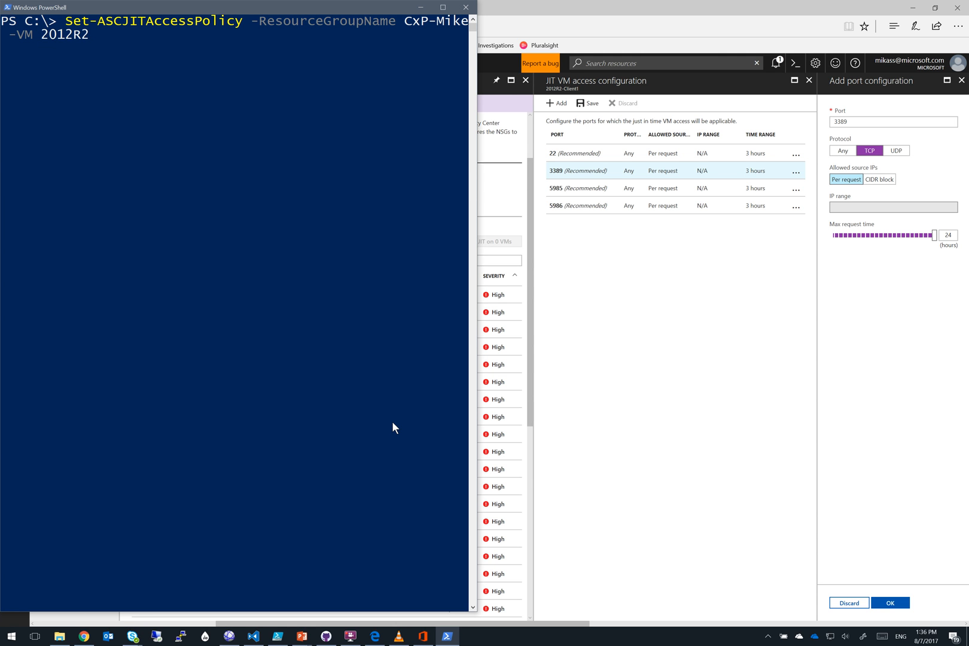
pyautogui.write('-Client1 -Port')
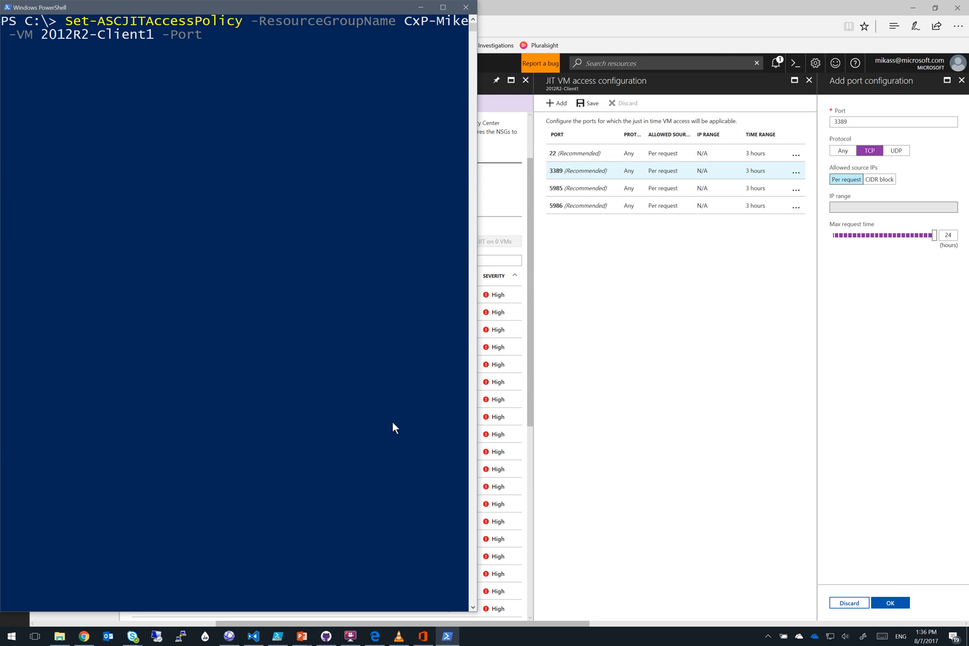
pyautogui.write('3389')
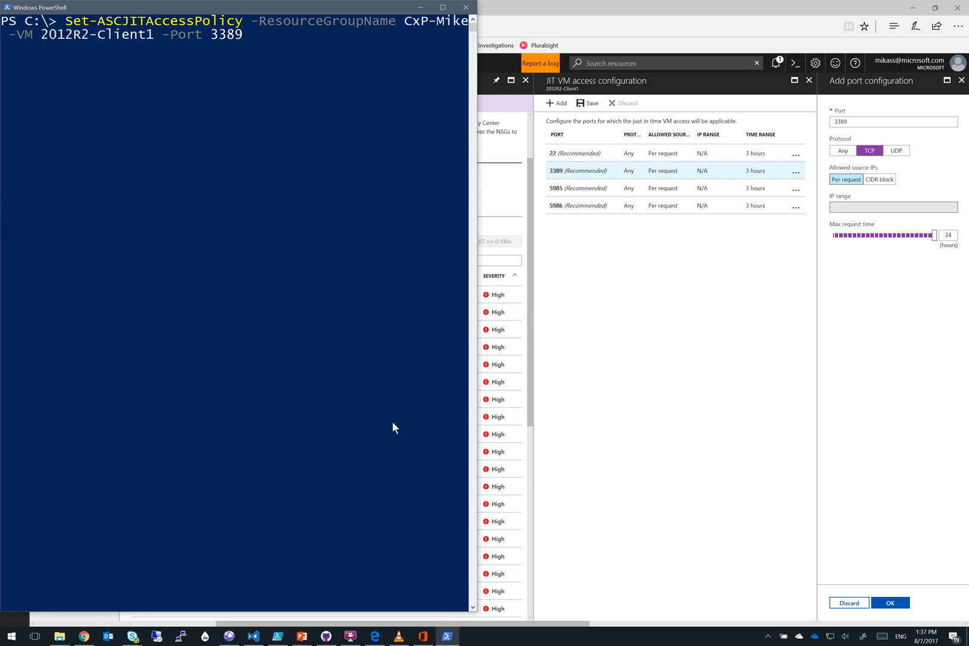
pyautogui.write('-Protocol')
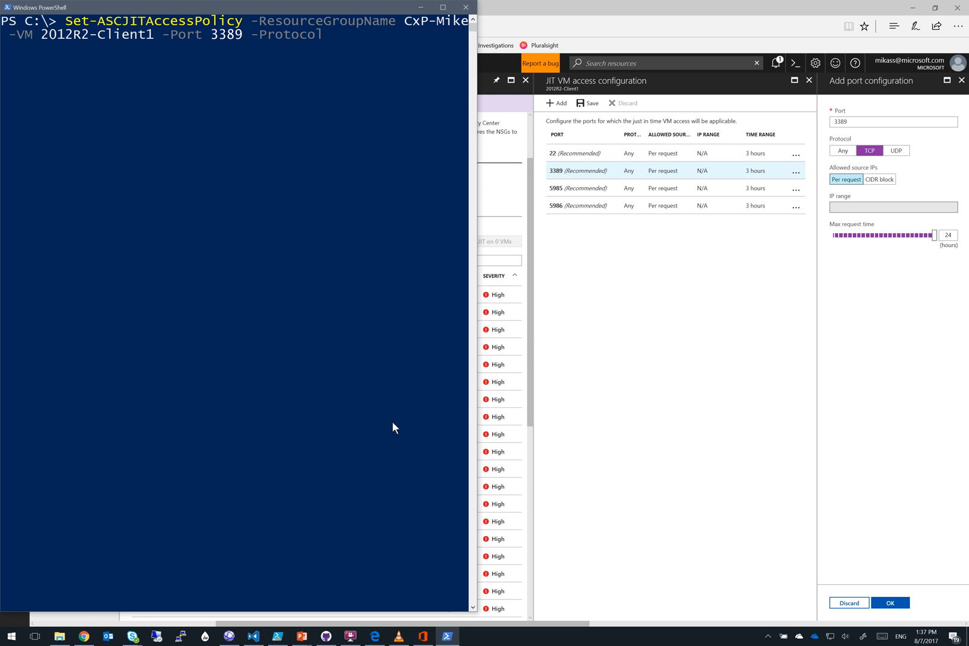
pyautogui.write('TCP')
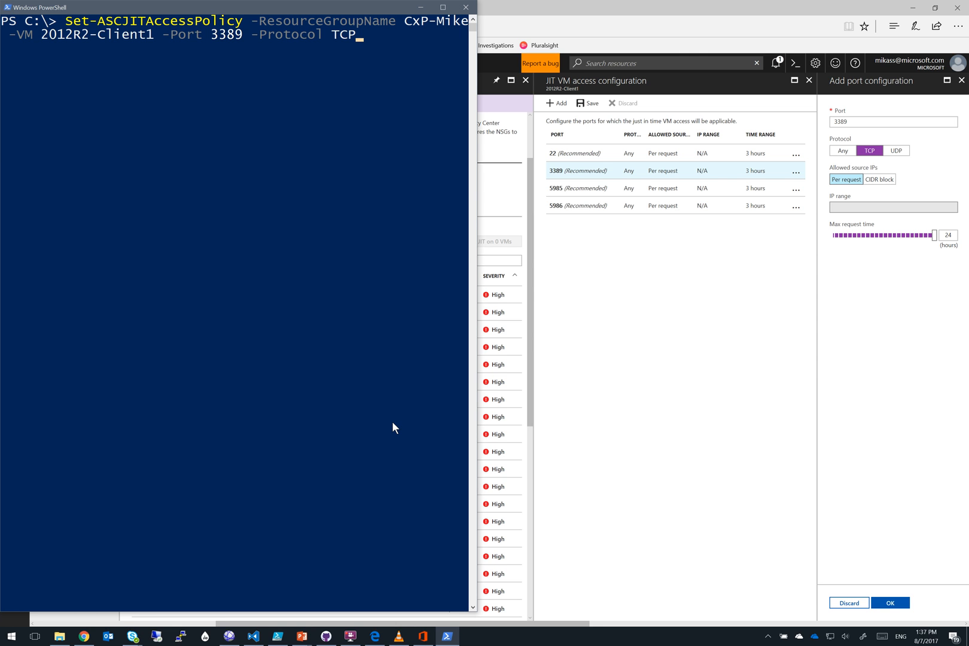
# - Allow source (Get-MyIp) with a 24-hour maximum and run the policy command
pyautogui.write('-AllowedSourceAddressPrefix')
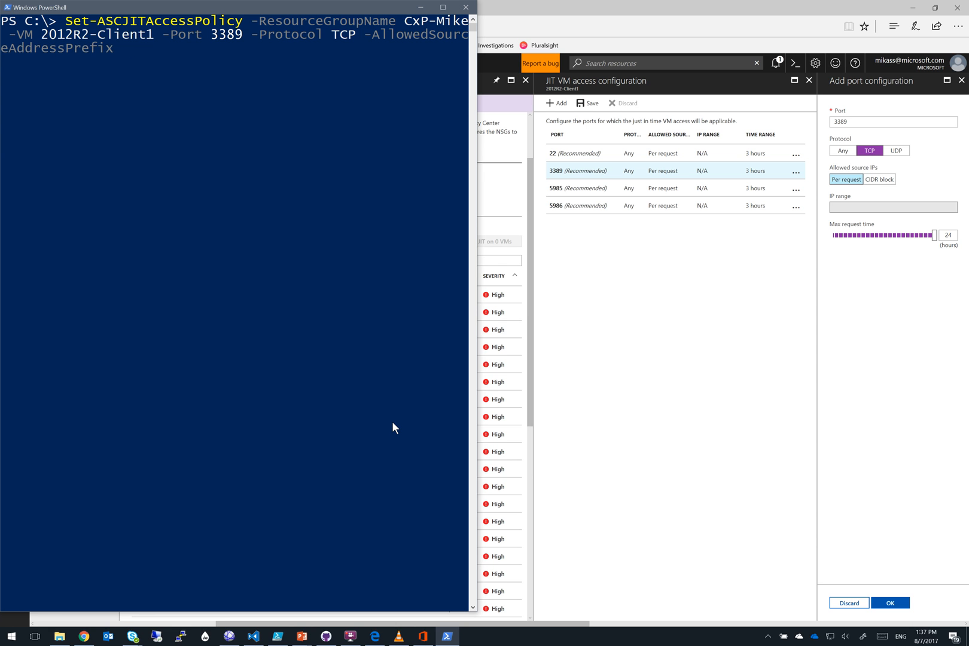
pyautogui.write('()')
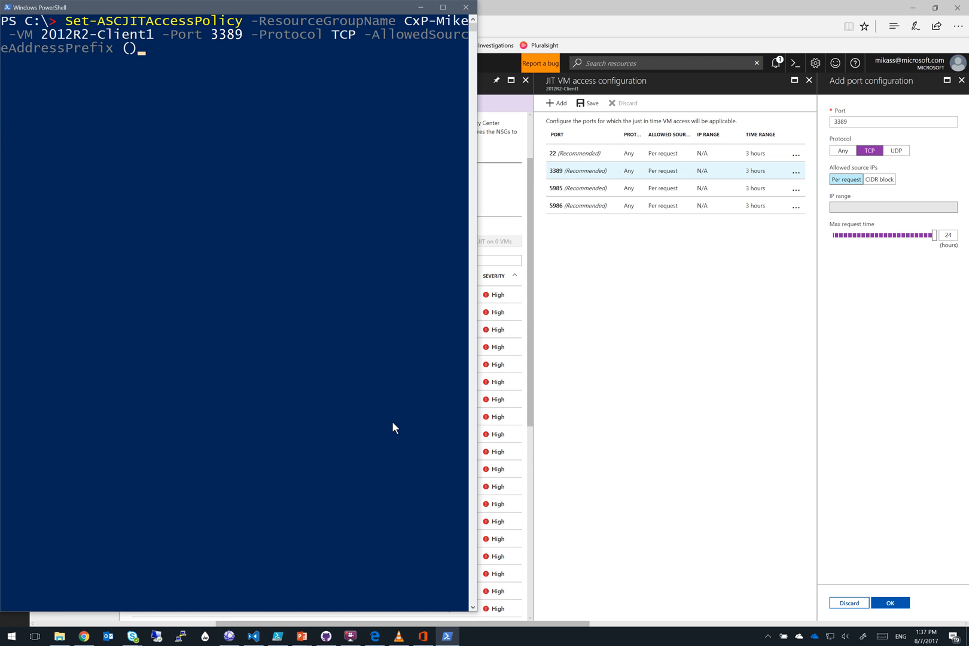
pyautogui.write('Get-MyIp')
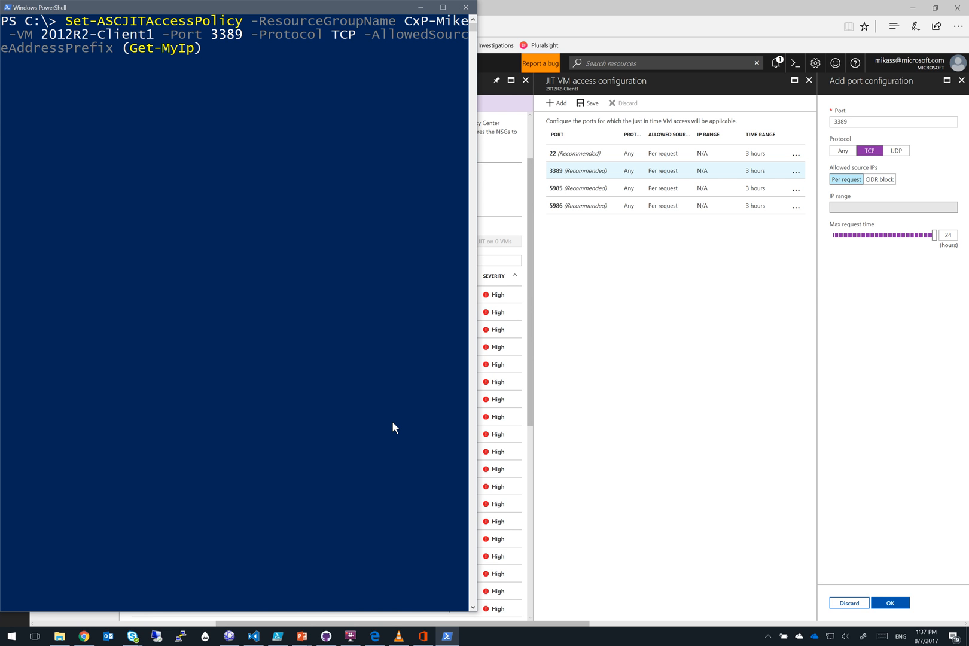
pyautogui.write('-MaxRequestHour')
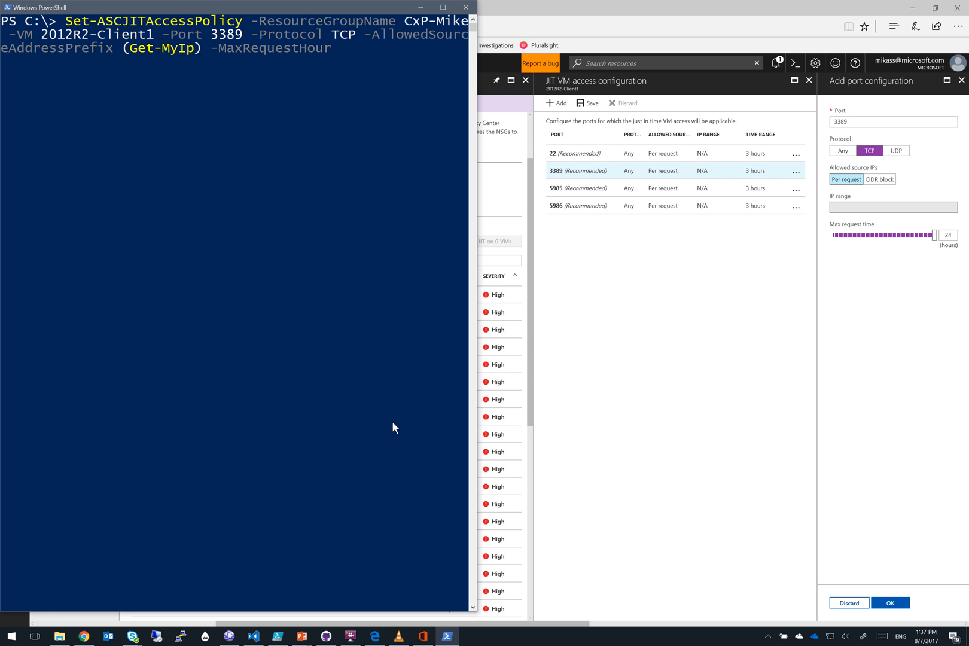
pyautogui.write('24')
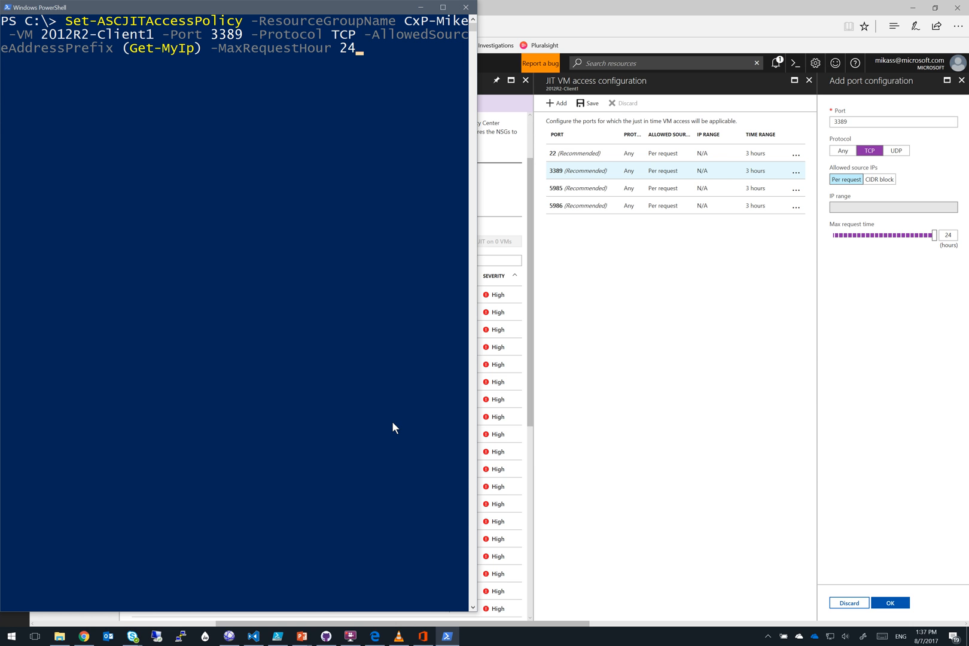
pyautogui.press('Return')
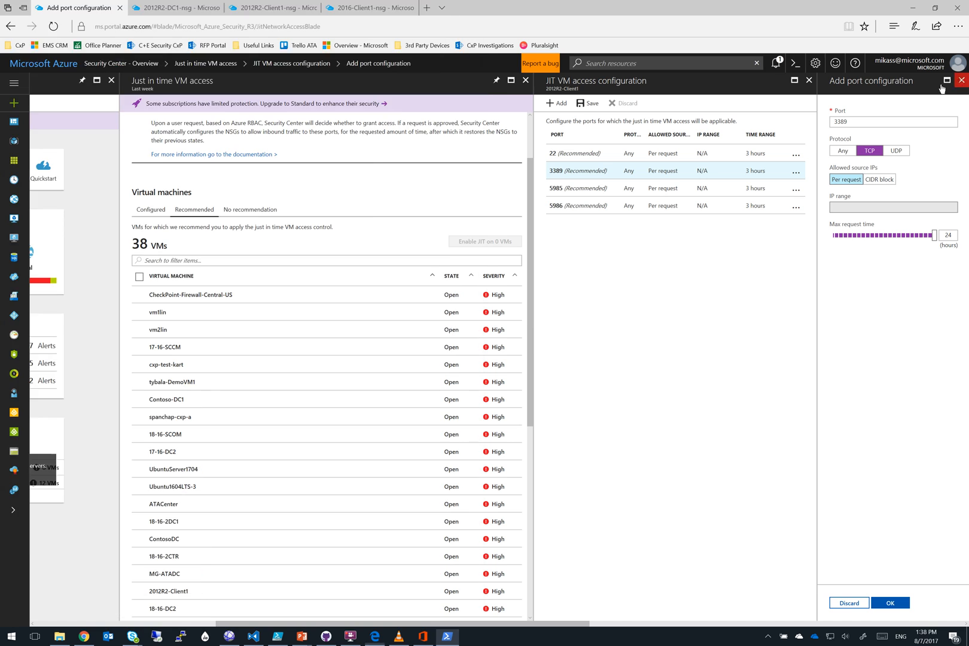
pyautogui.moveTo(827, 101)
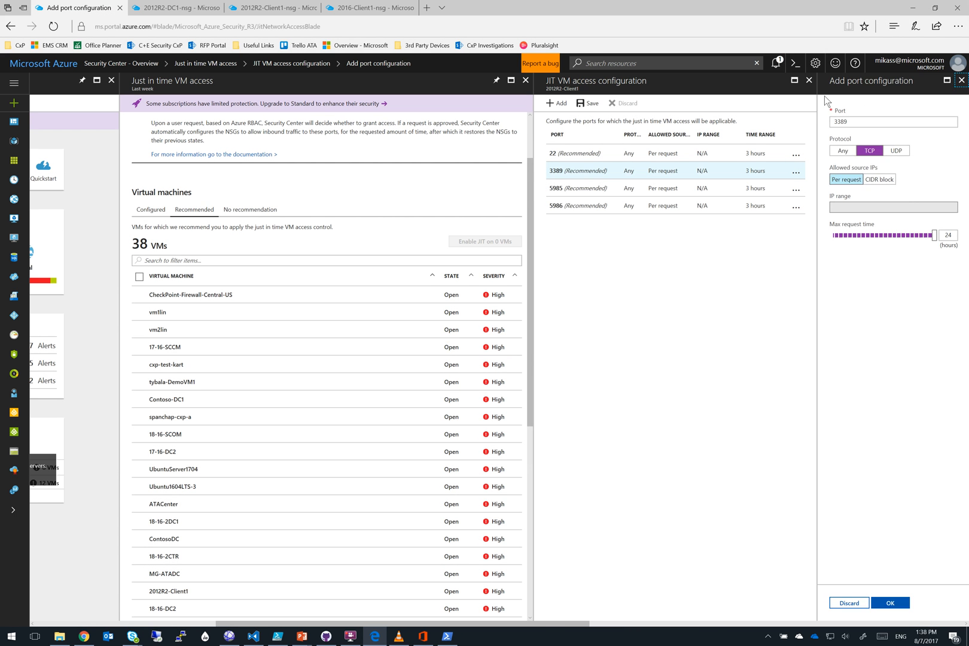
# - Switch to the Azure portal's Add port configuration blade for port 3389
pyautogui.click(961, 80)
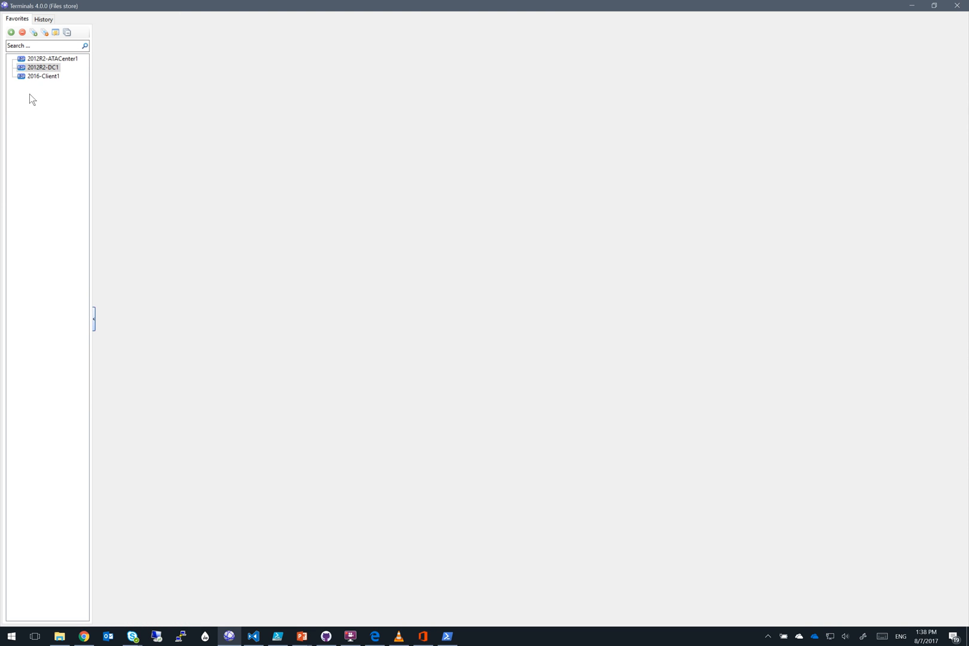
pyautogui.moveTo(49, 59)
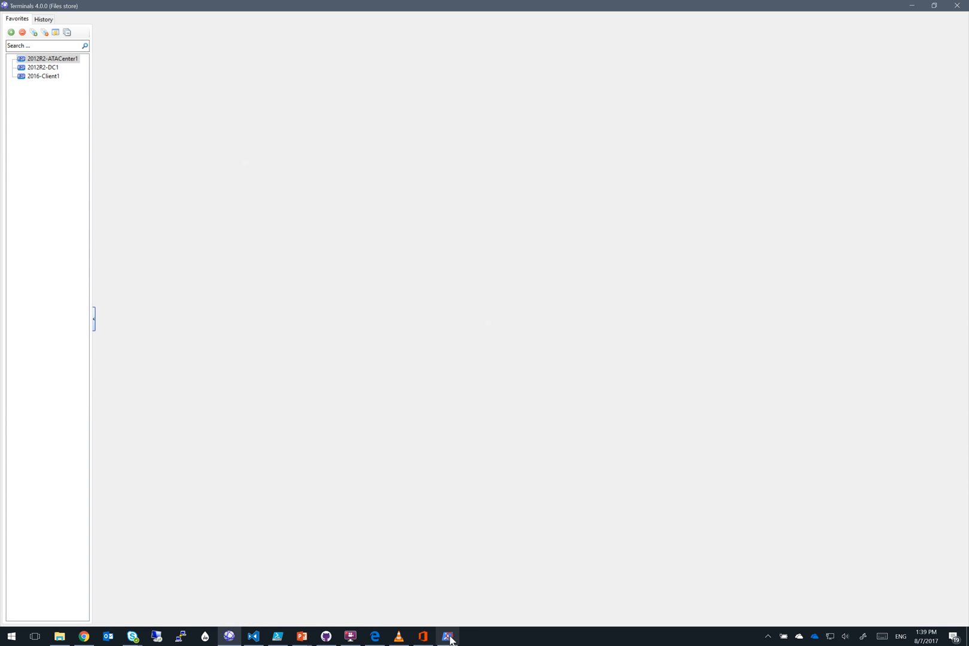
# - Return from Terminals to the PowerShell console
pyautogui.click(446, 636)
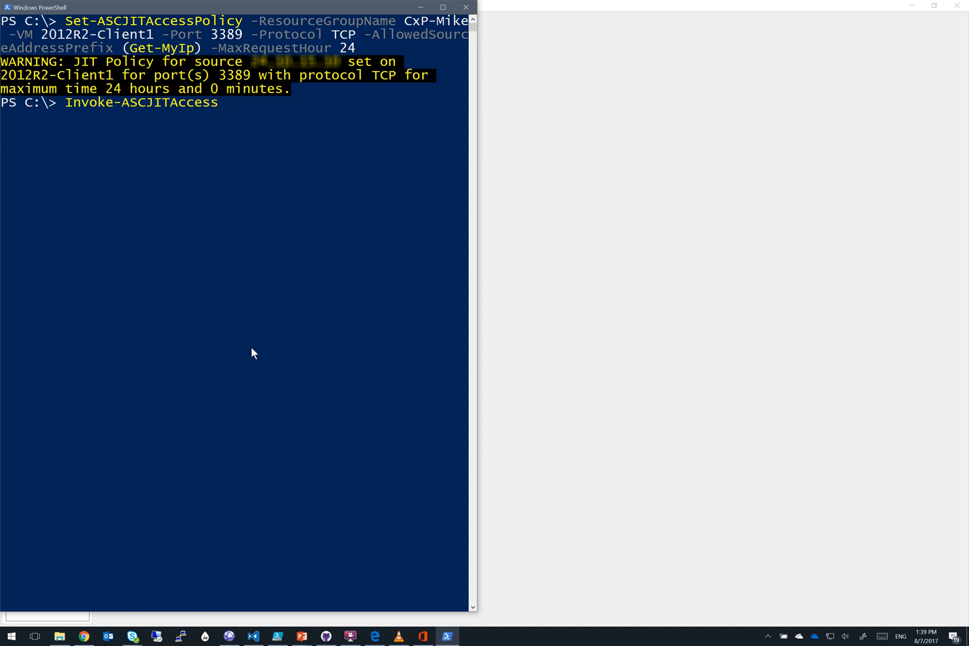
# - Compose Invoke-ASCJITAccess for 2012R2-Client1 port 3389 from my IP for 0 hours 10 minutes
pyautogui.write('-ResourceGroupName CxP-Mike -VM')
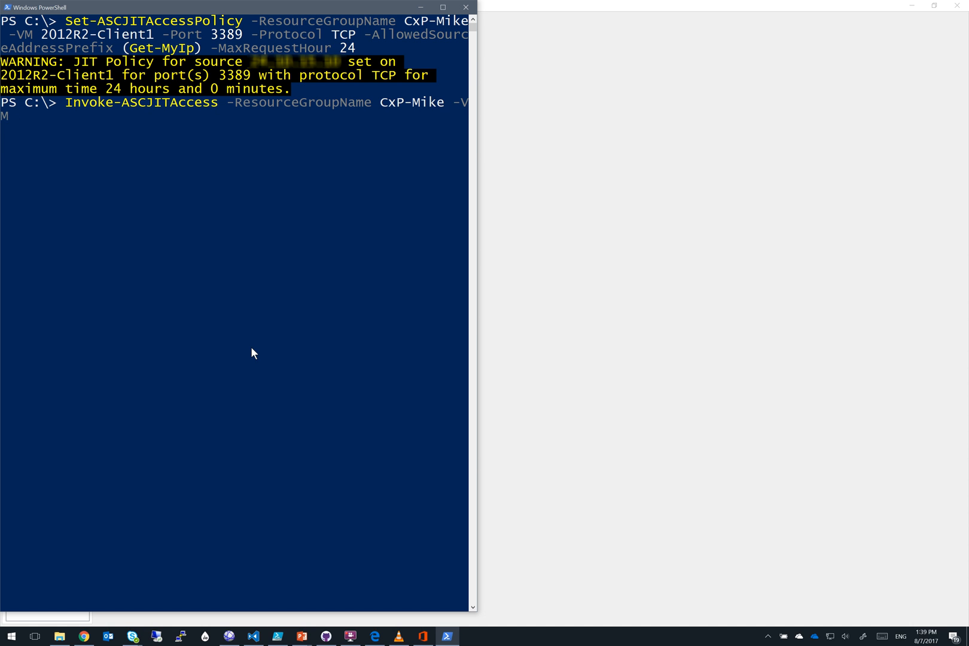
pyautogui.write('2012R2-')
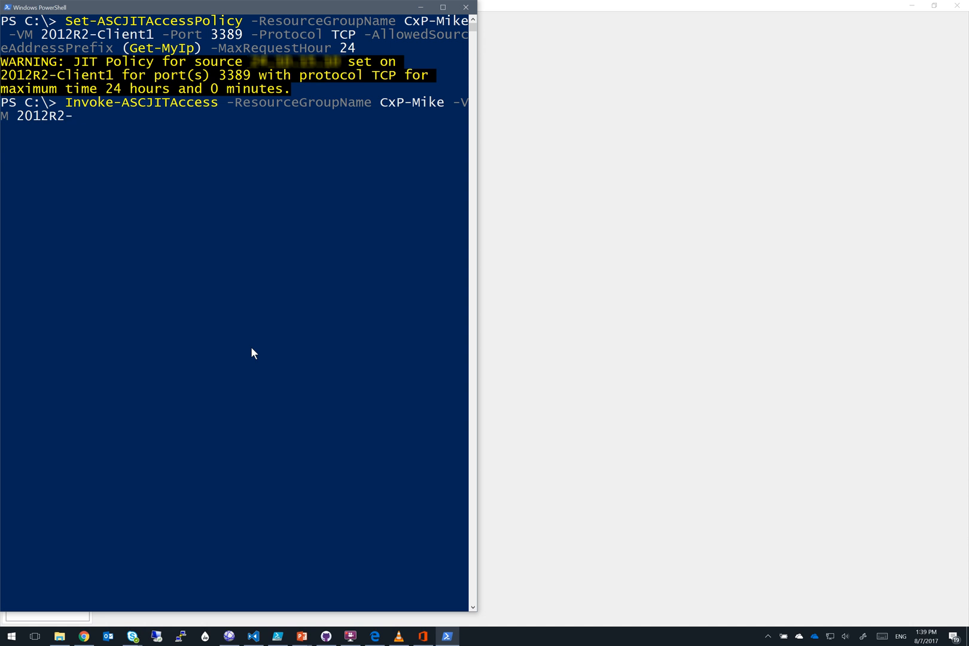
pyautogui.write('Client1 -Port')
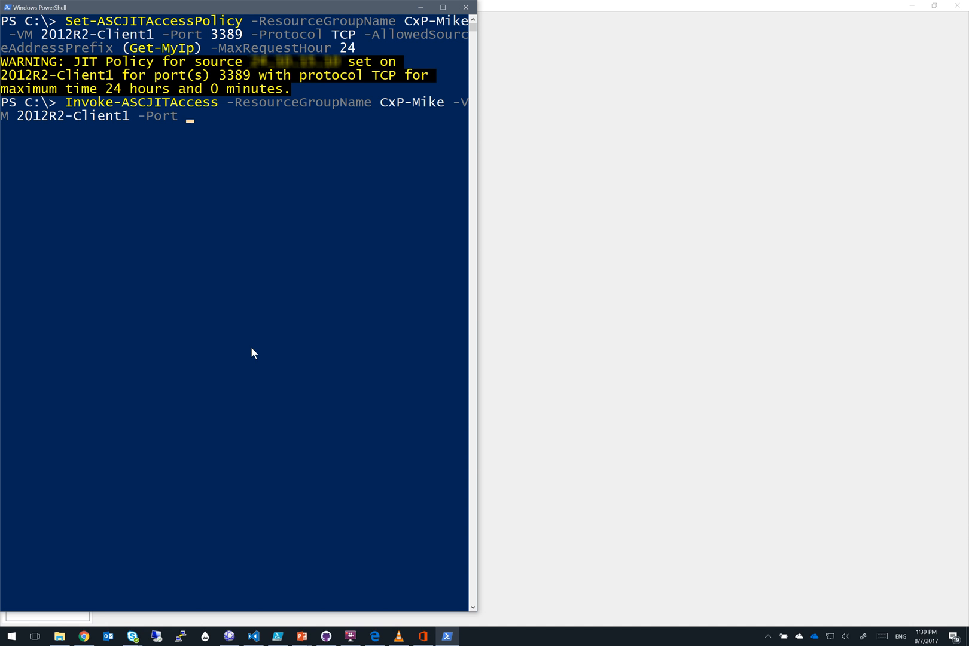
pyautogui.write('3389 -AddressPrefix (Get-MyI')
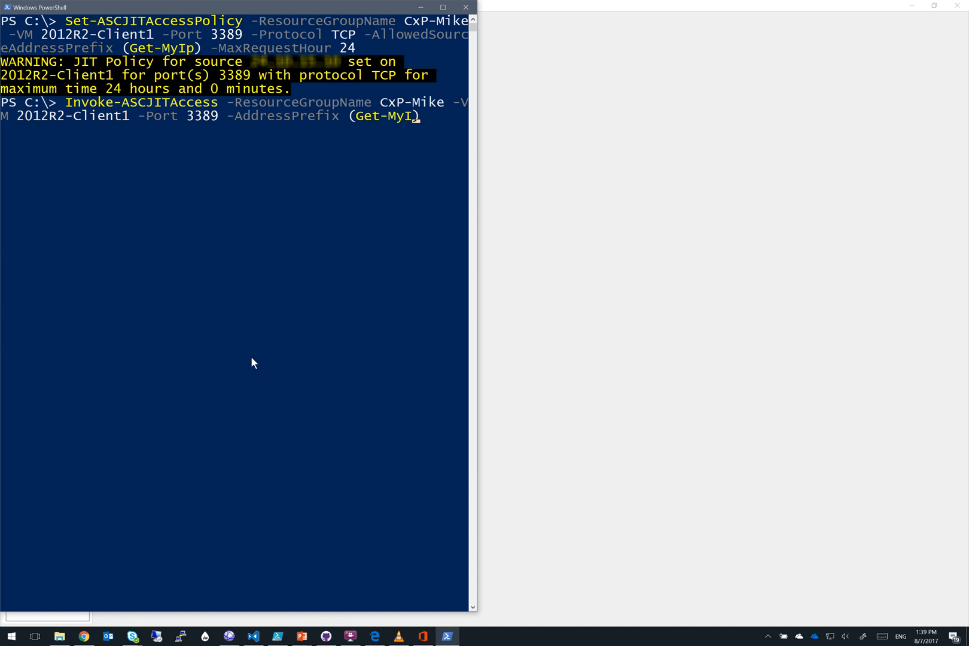
pyautogui.write('-Hours')
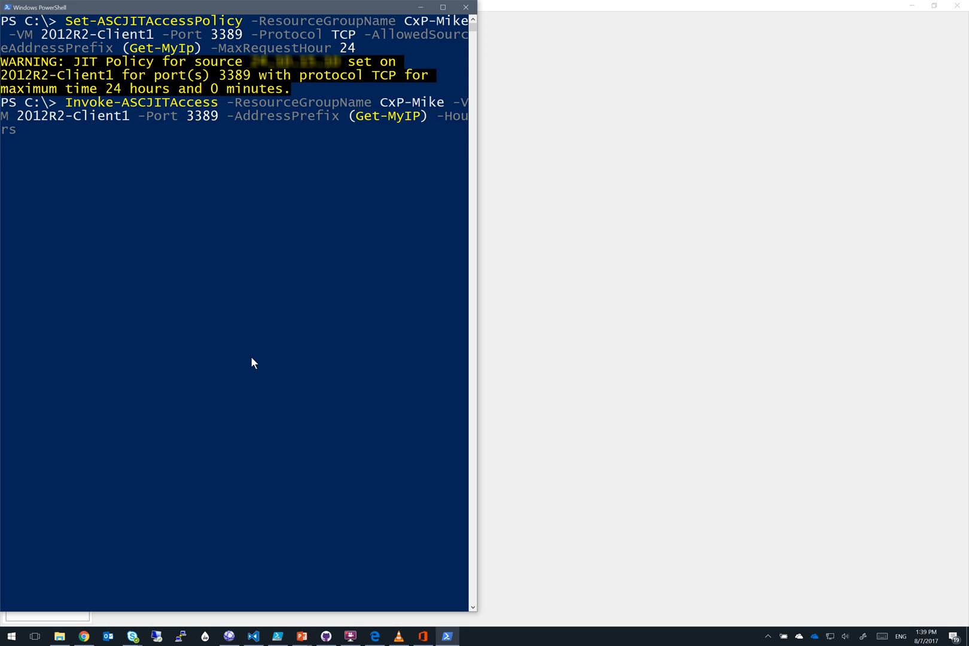
pyautogui.write('0 -Minutes')
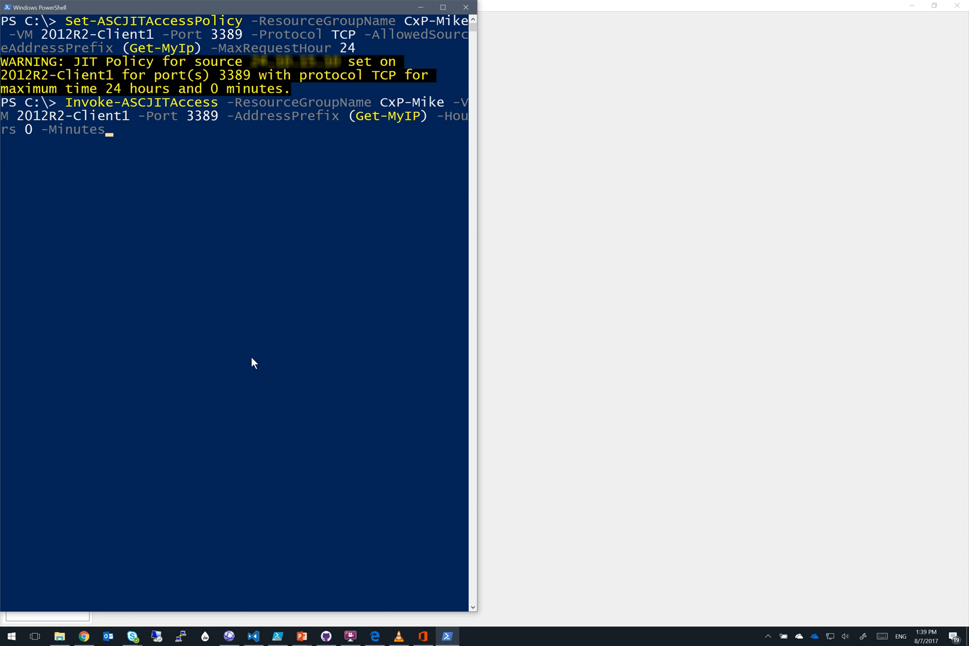
pyautogui.write('10')
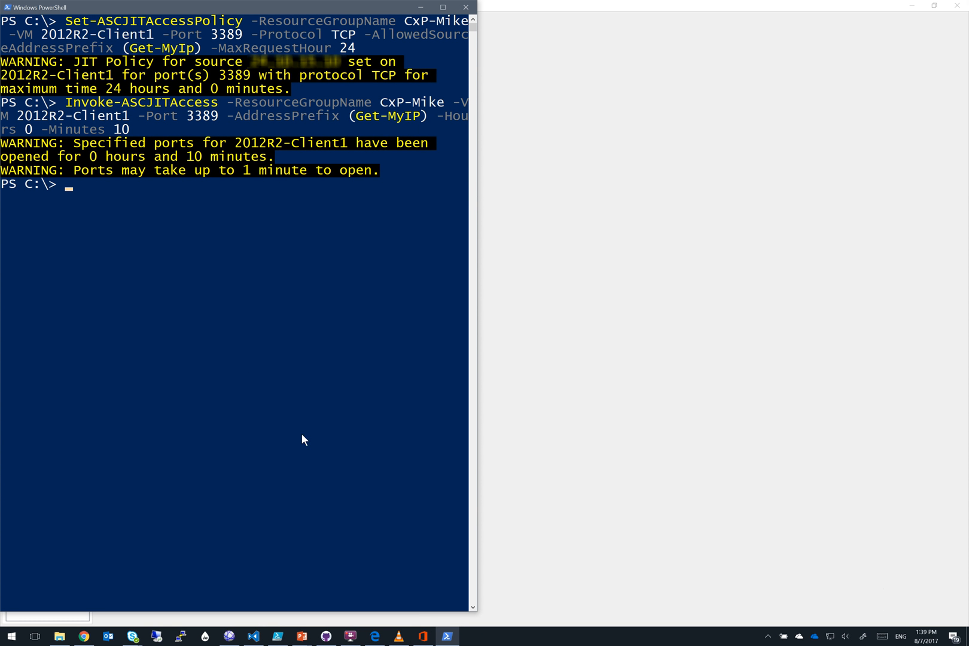
pyautogui.moveTo(286, 611)
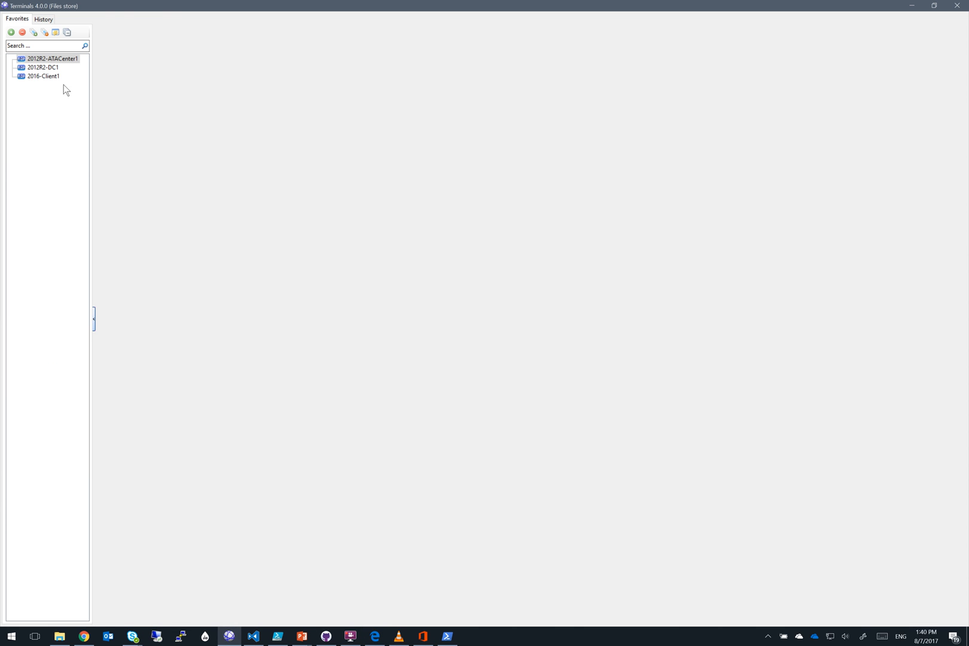
# - Start the RDP session to 2012R2-ATACenter1 from the Favorites list until its desktop appears
pyautogui.doubleClick(51, 58)
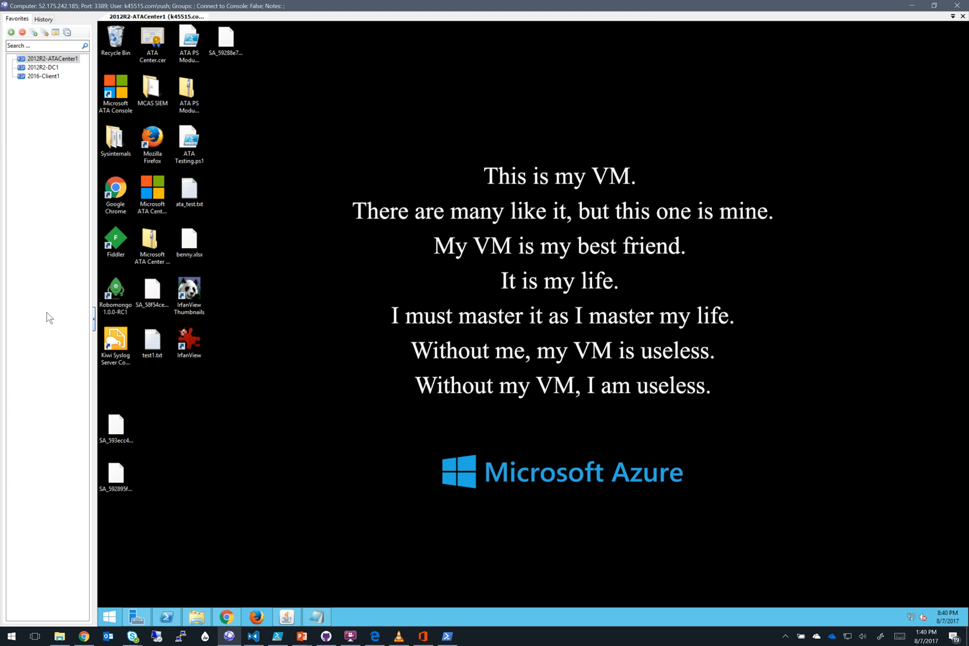
pyautogui.moveTo(318, 499)
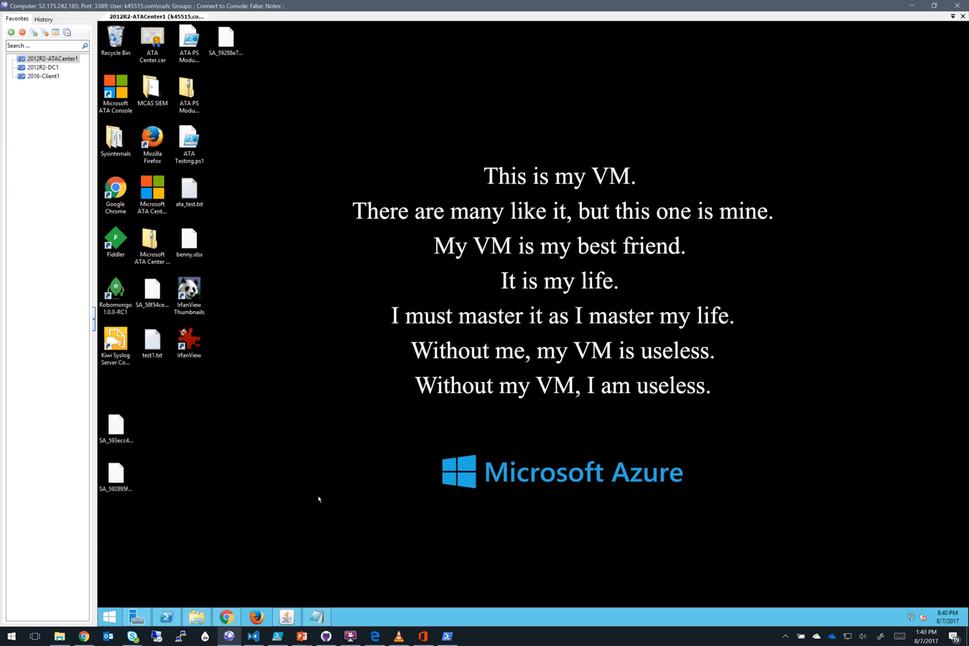